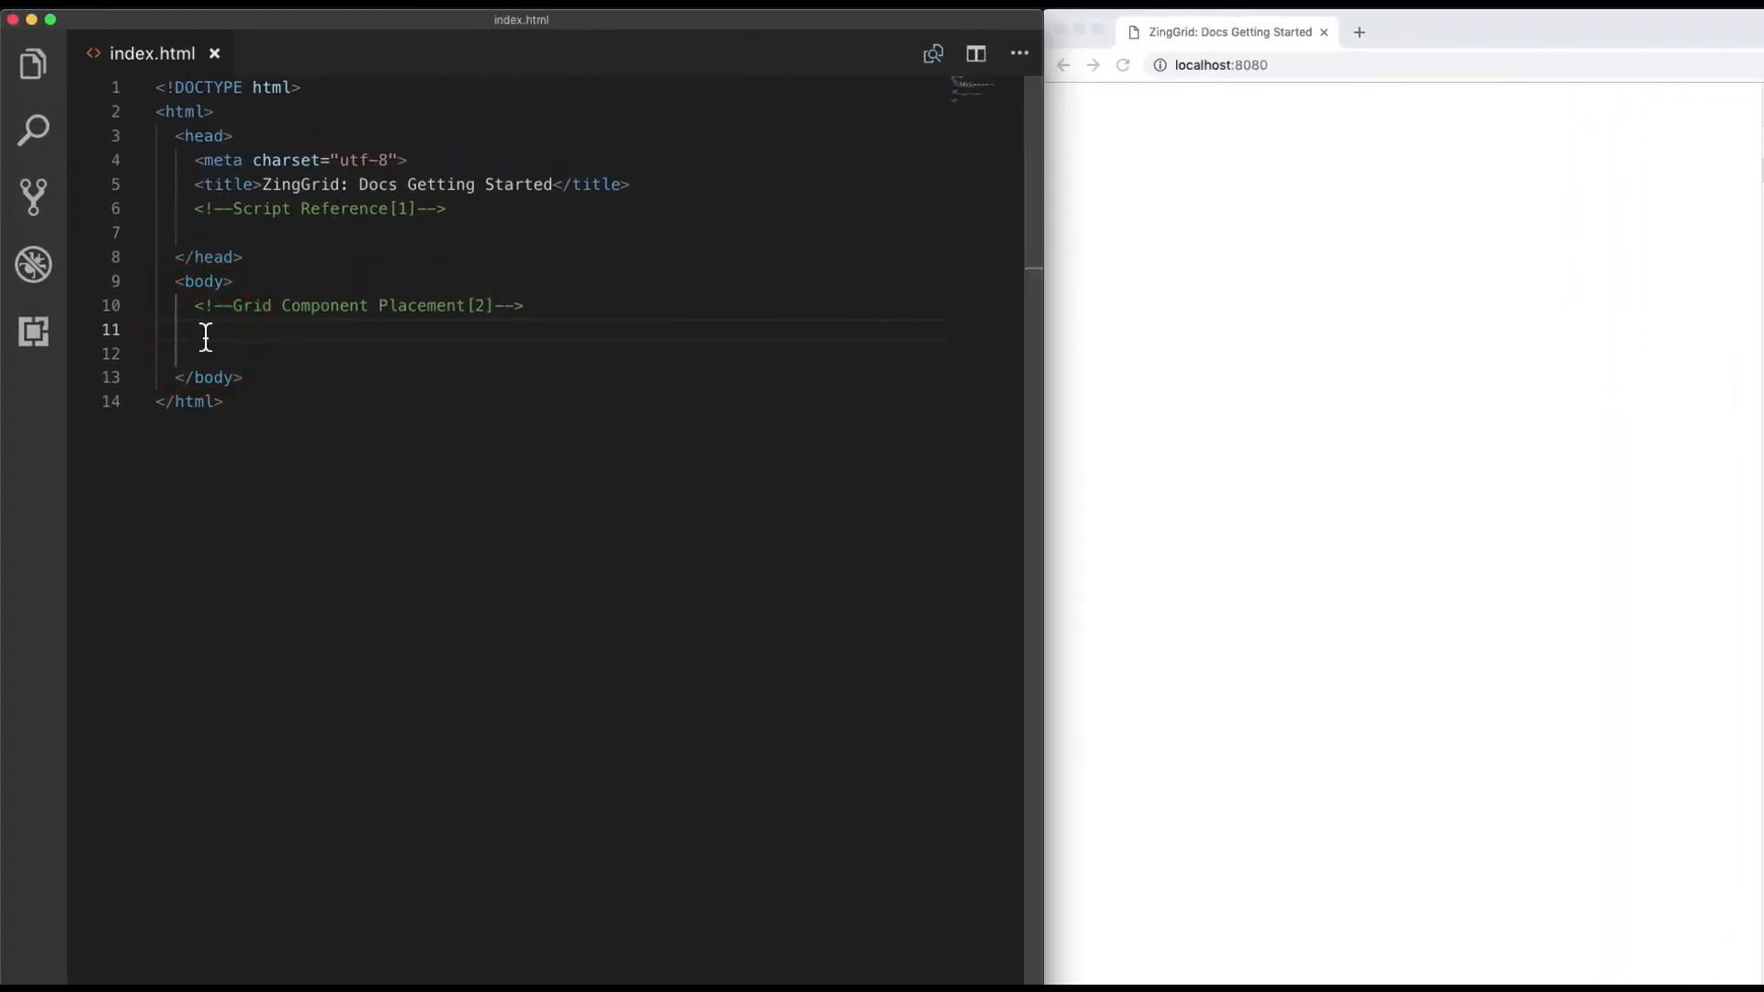
Add a <zing-grid> element captioned "Hello Futurama" under the Grid Component Placement comment and check the browser
{"action": "type", "text": "<zing-grid"}
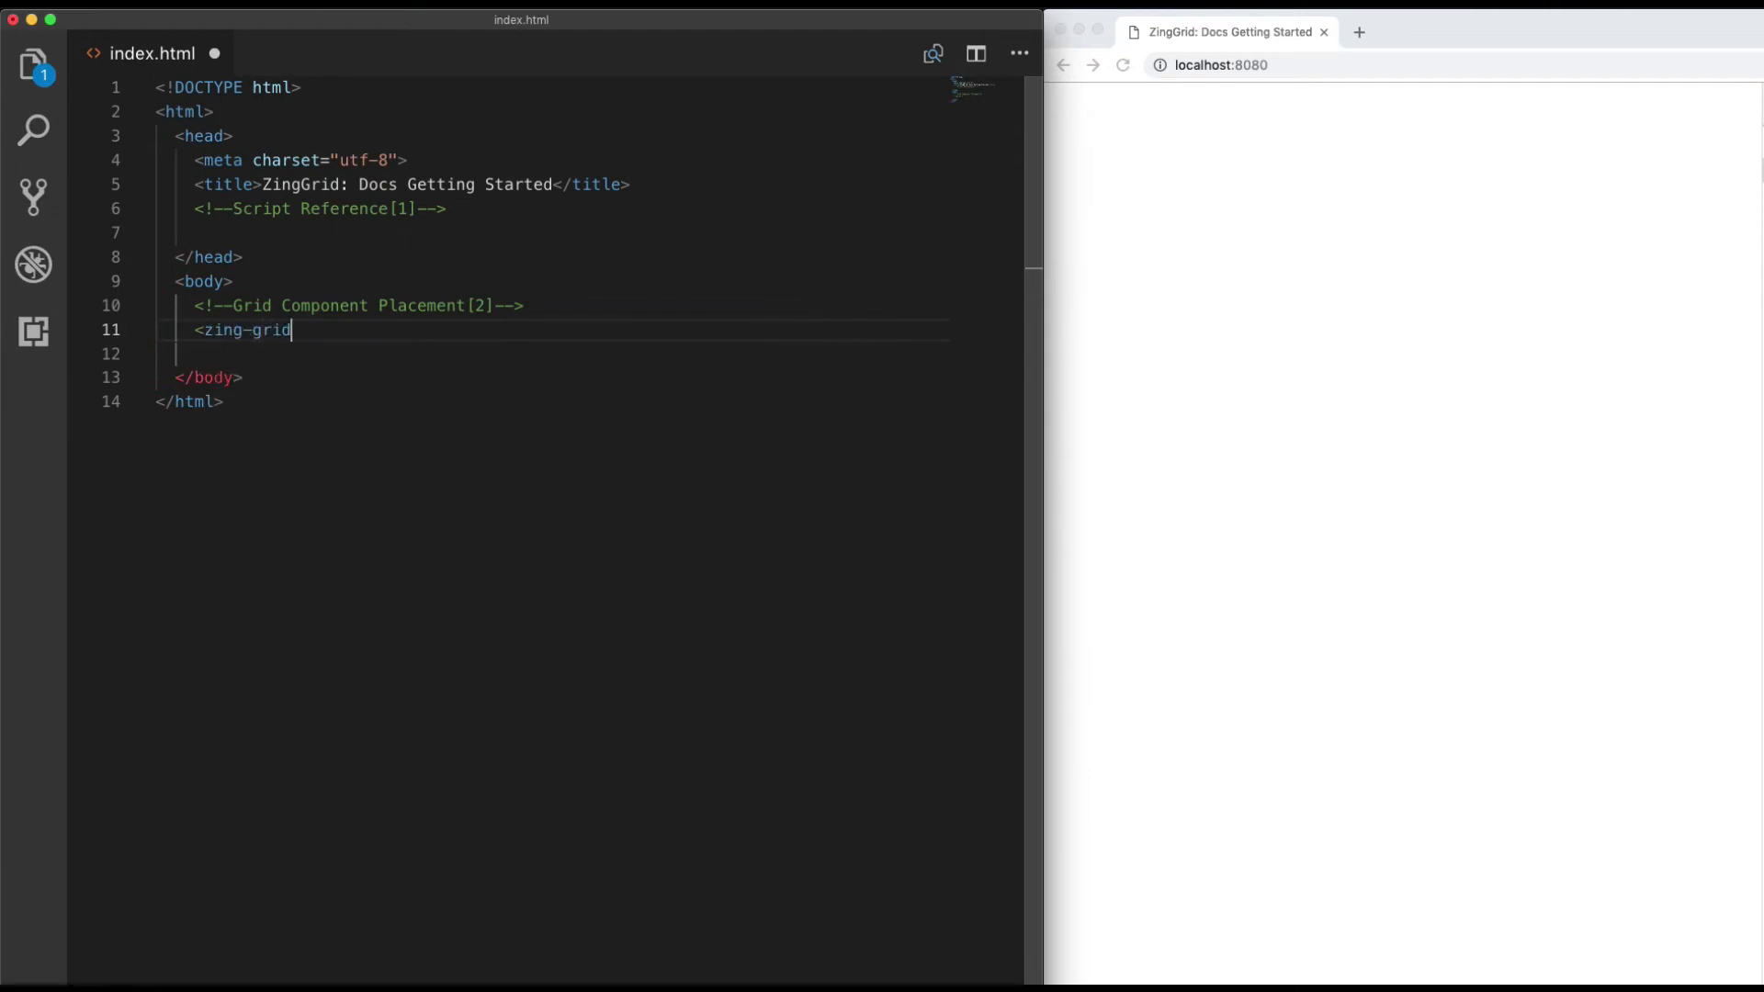
{"action": "type", "text": ">"}
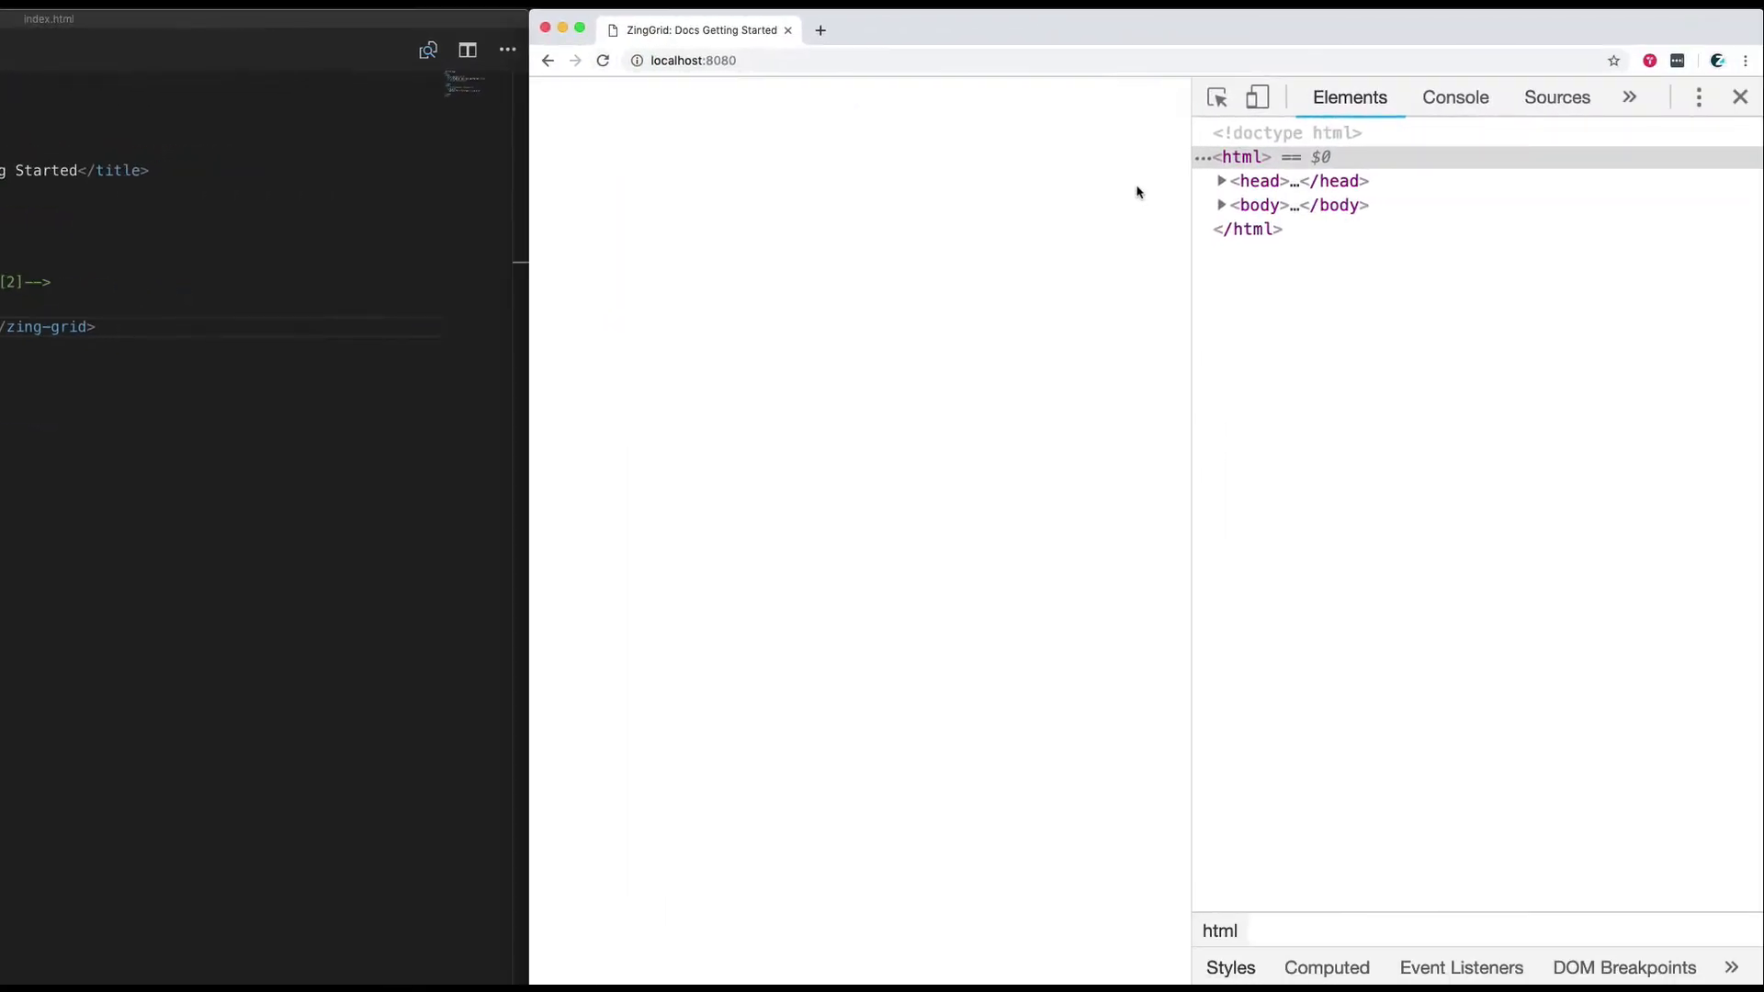
{"action": "left_click", "coordinate": [1220, 206]}
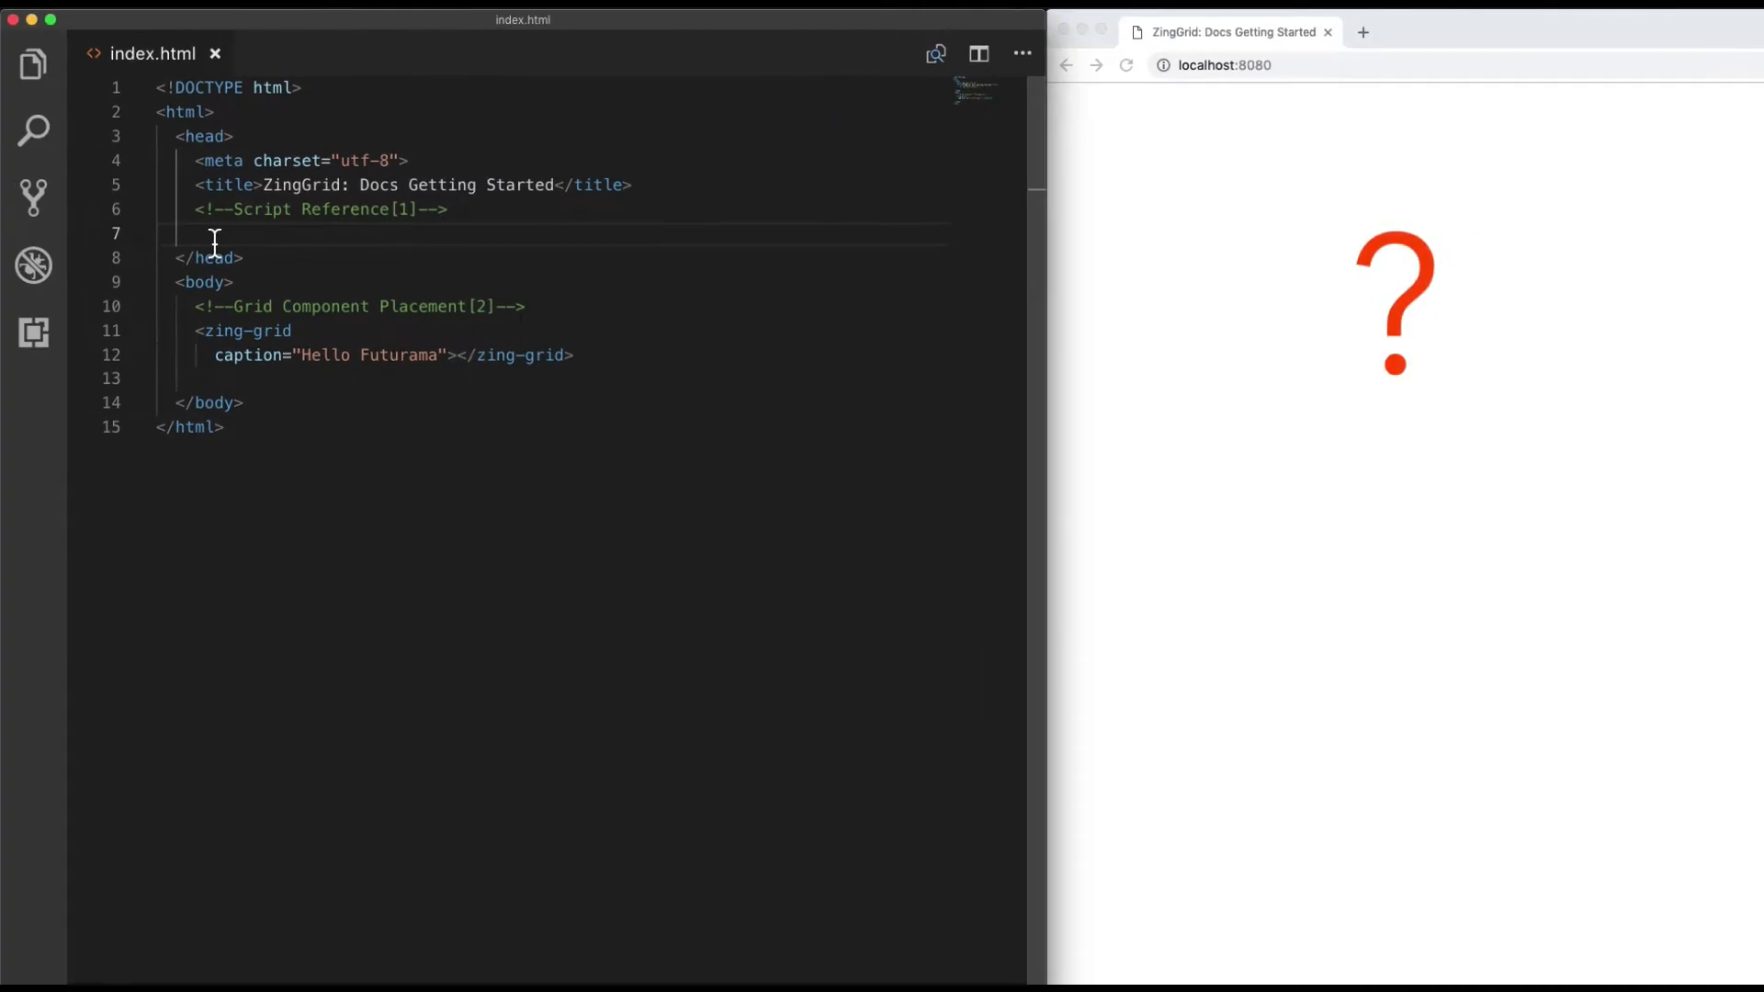
{"action": "type", "text": "<script src"}
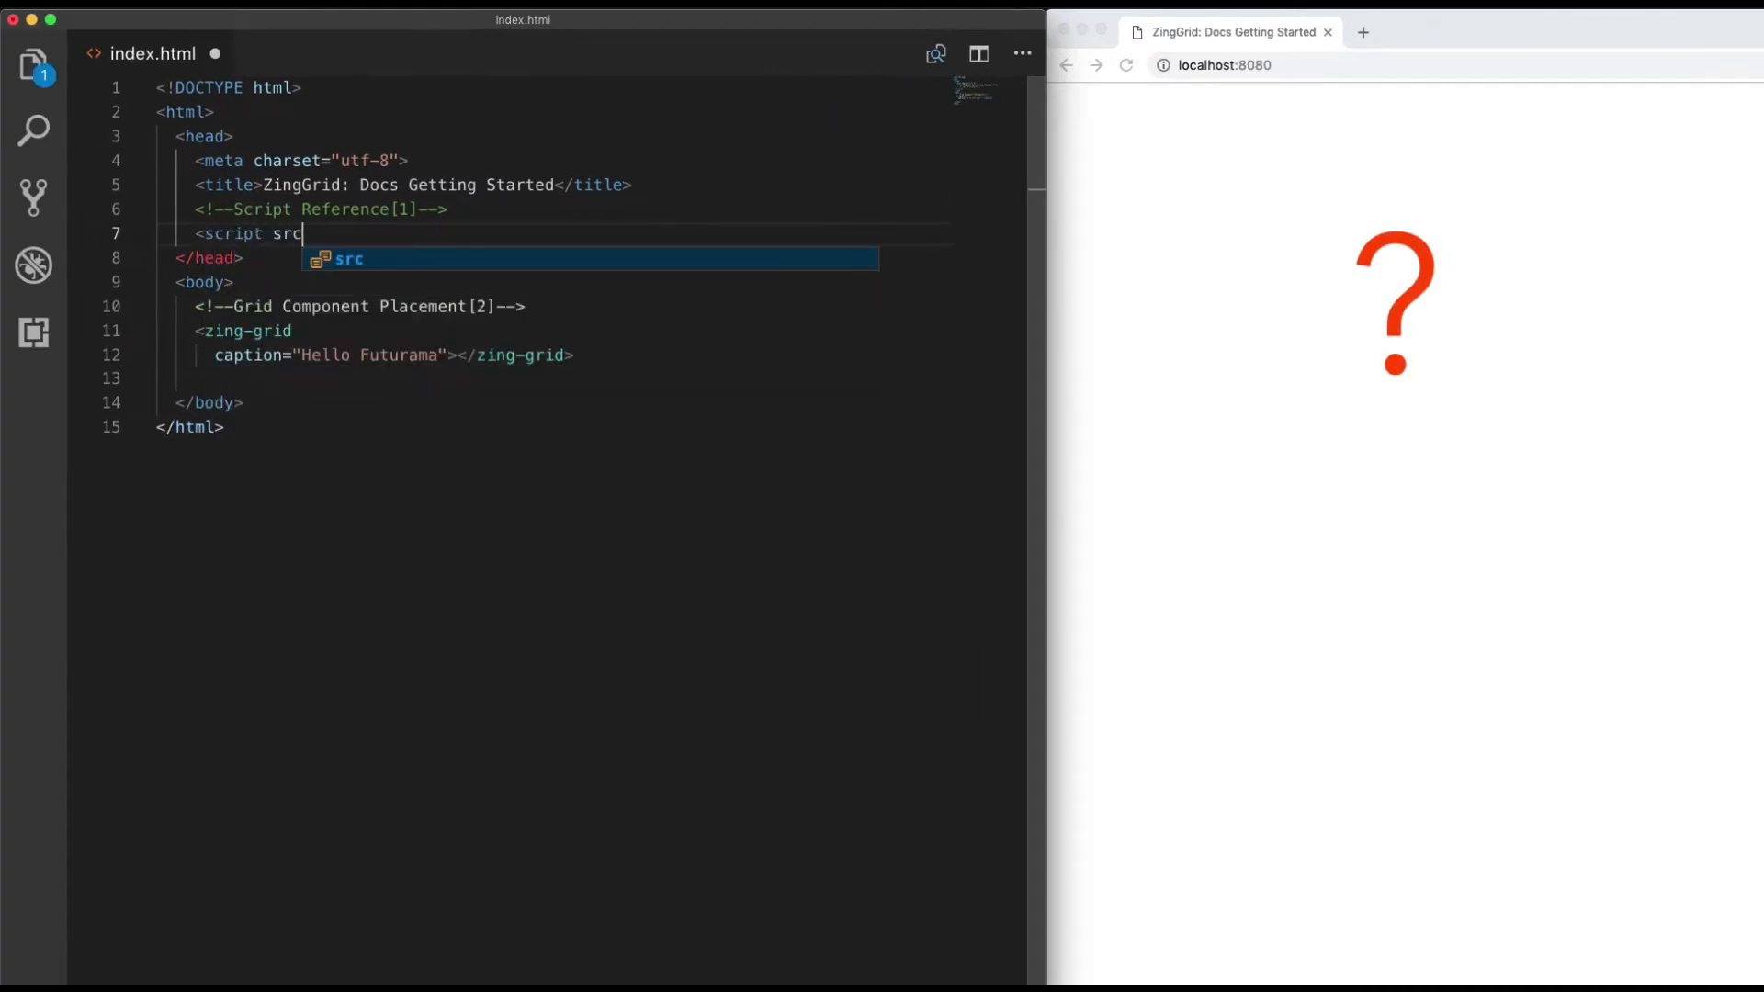
{"action": "type", "text": "=\"https"}
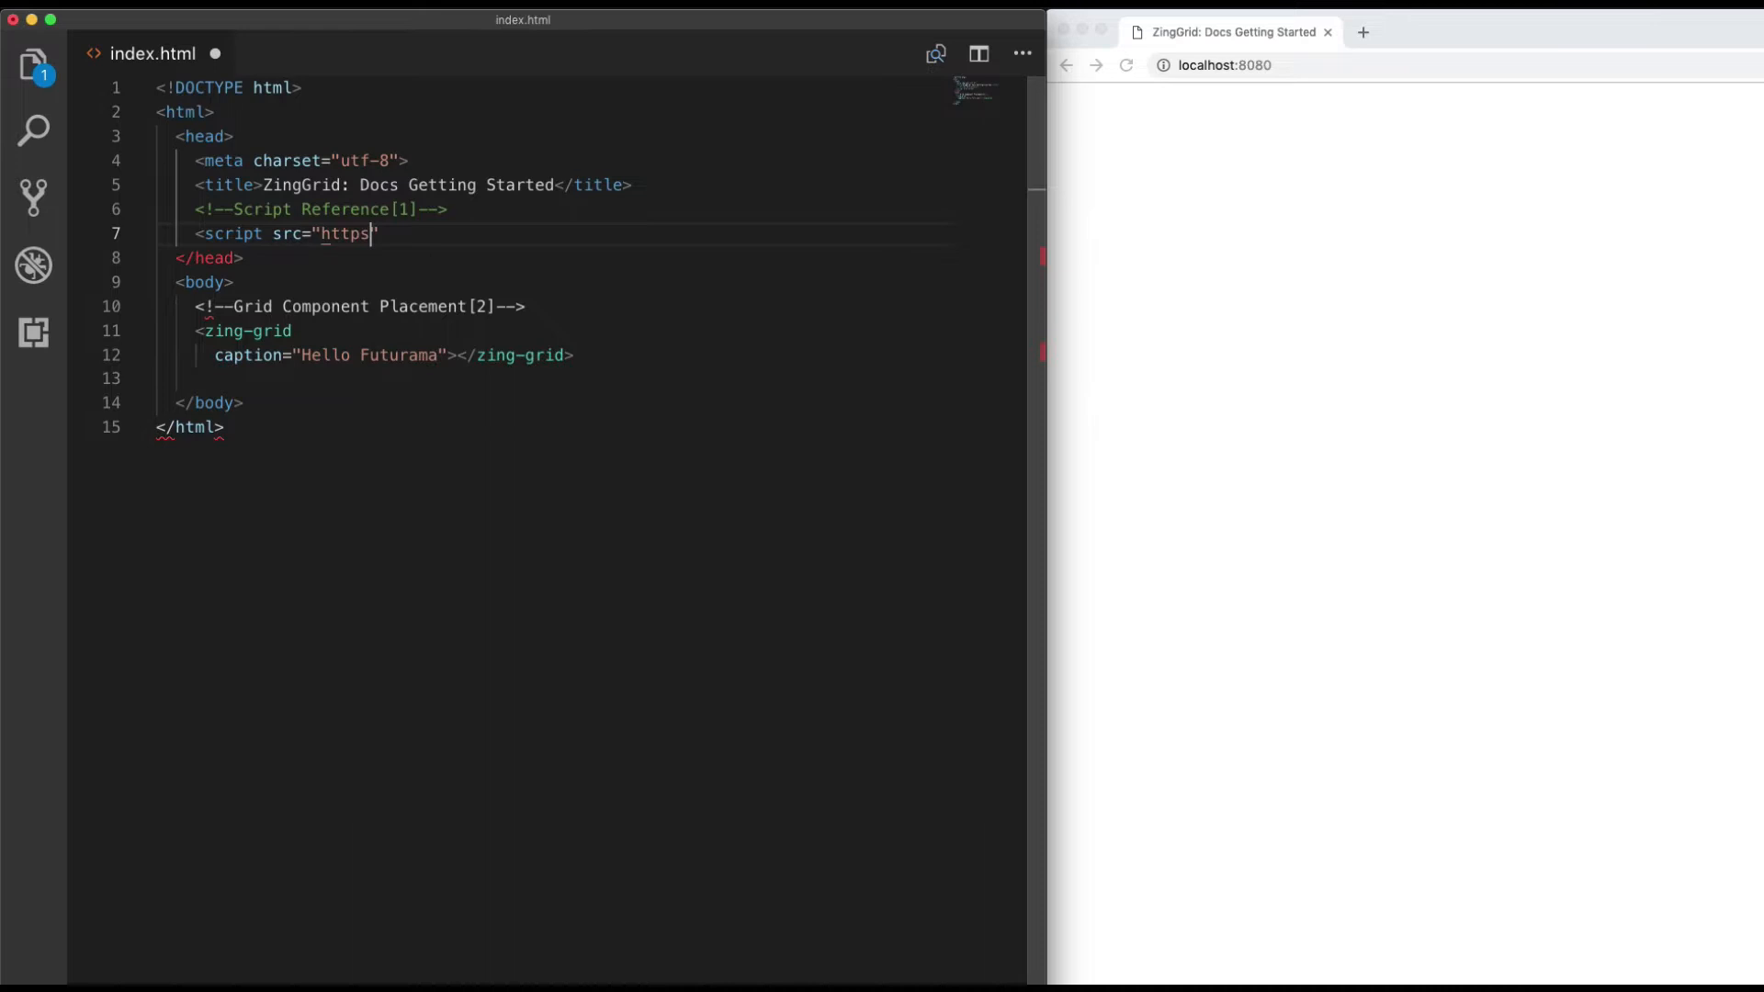
{"action": "type", "text": "://cdn."}
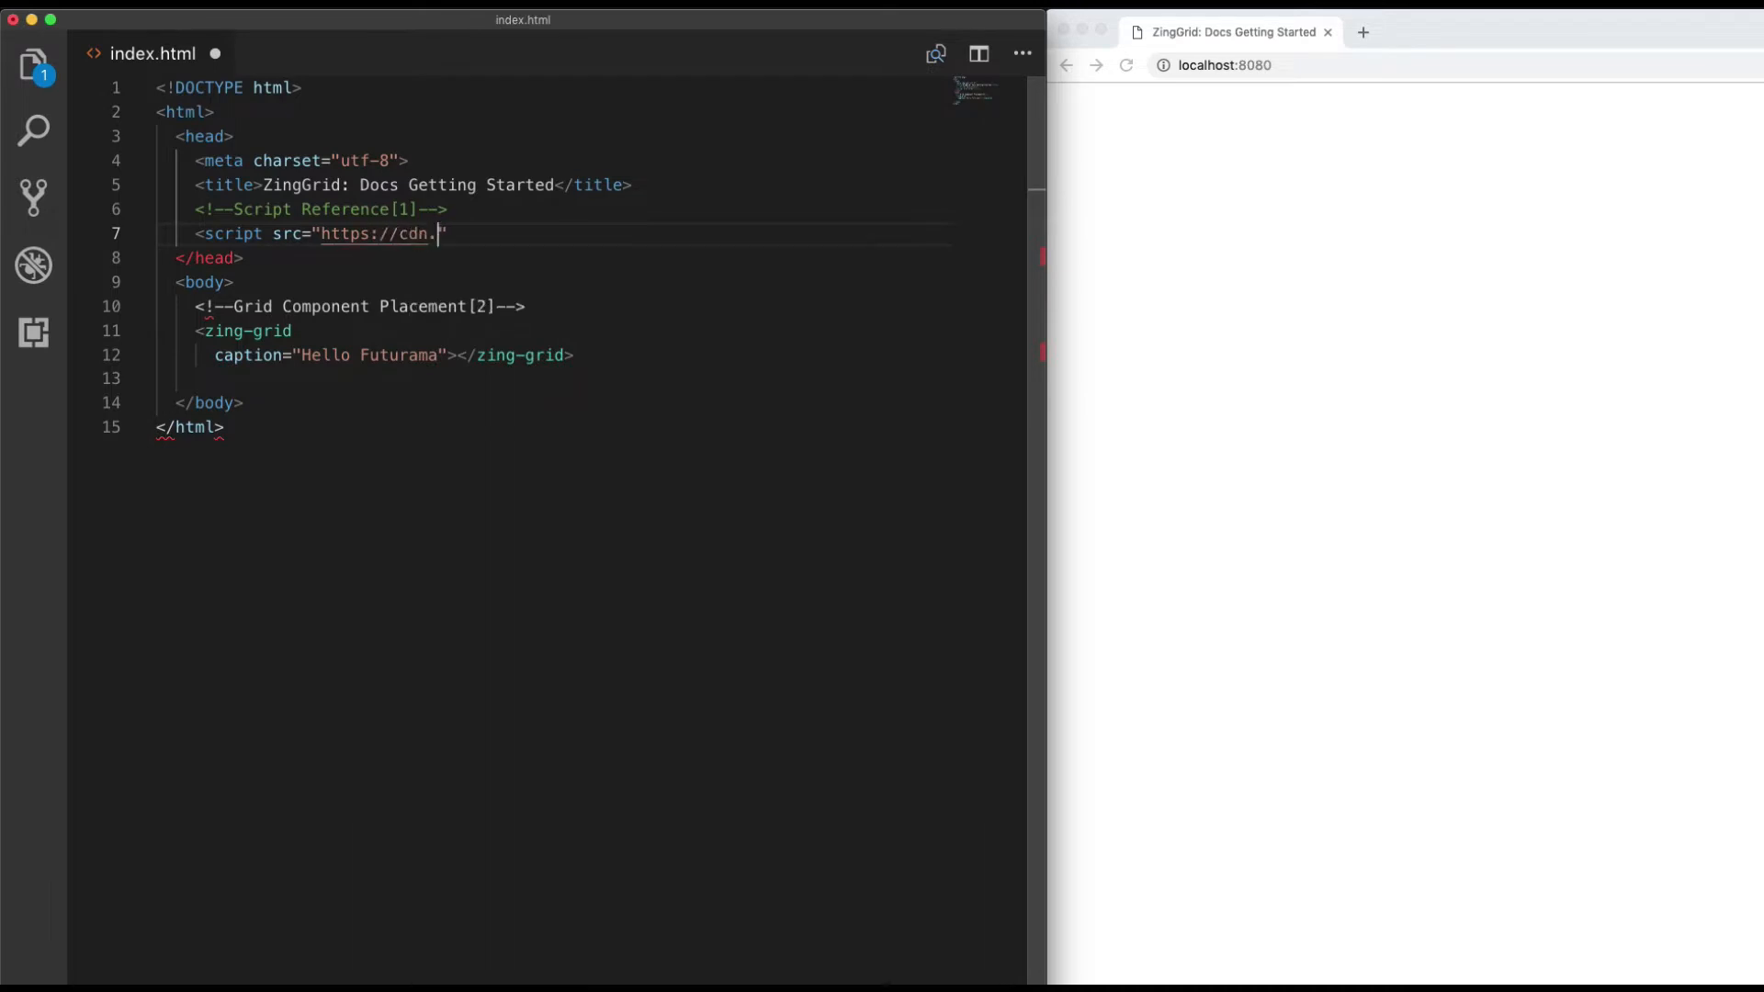
{"action": "type", "text": "zinggrid.com/z"}
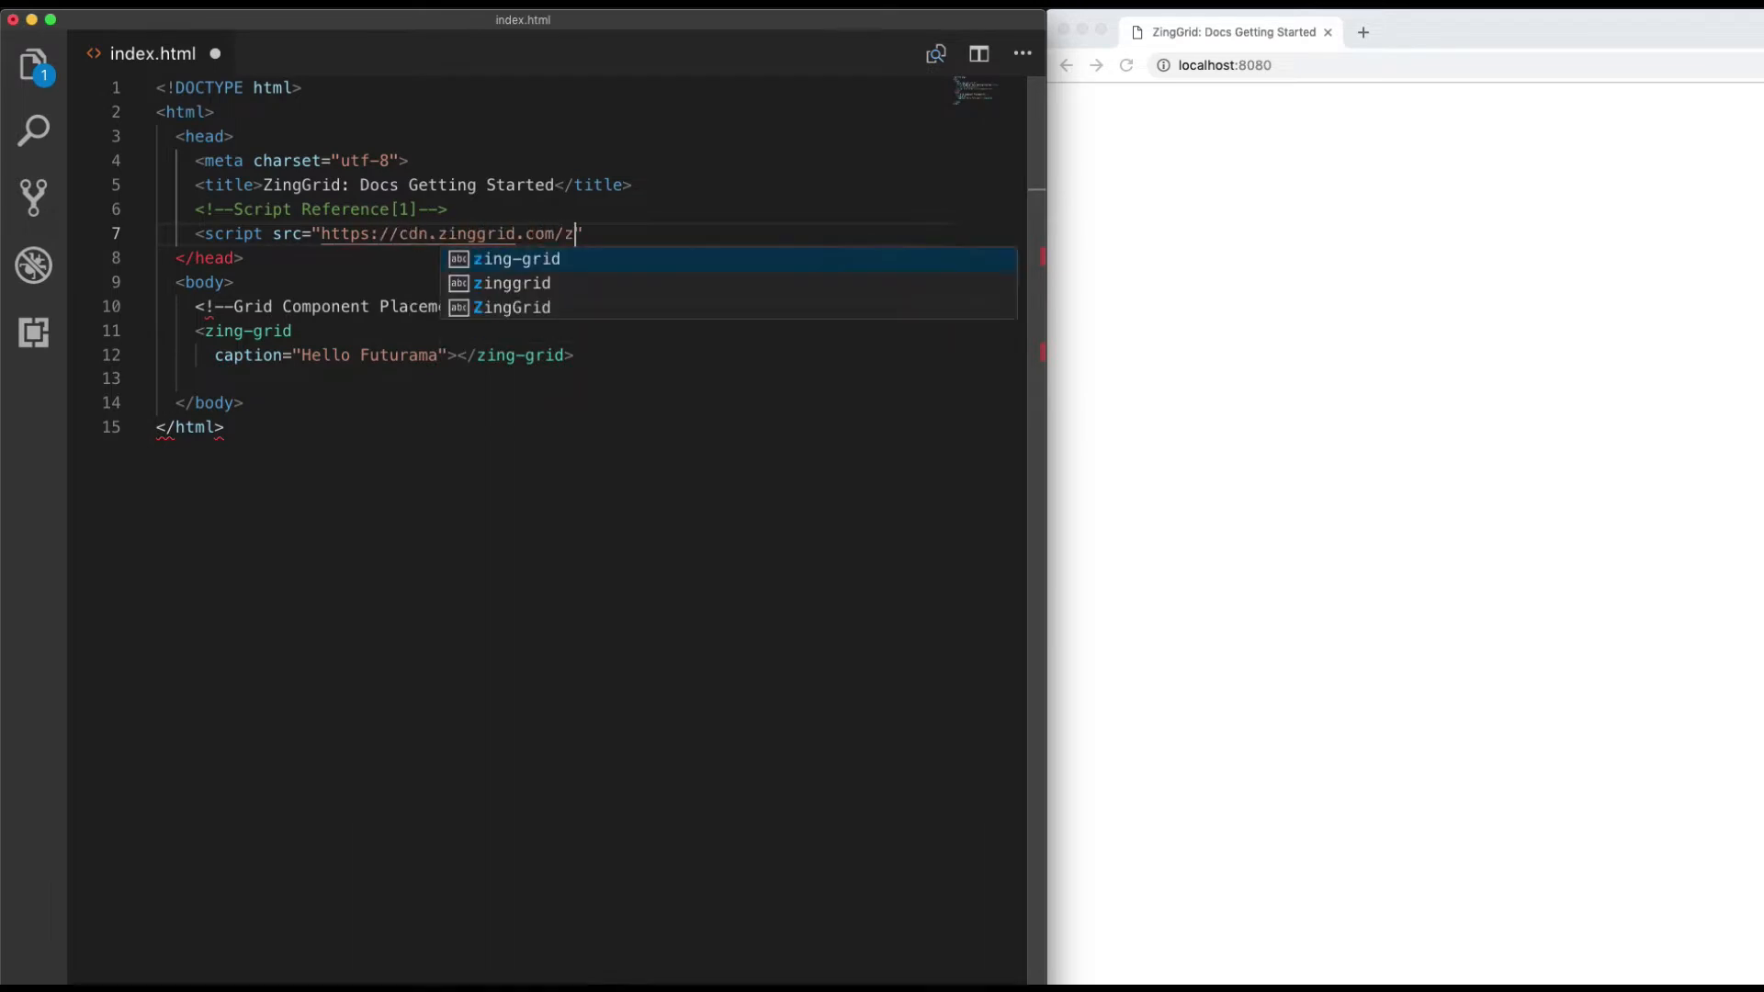
{"action": "type", "text": "inggrid.min."}
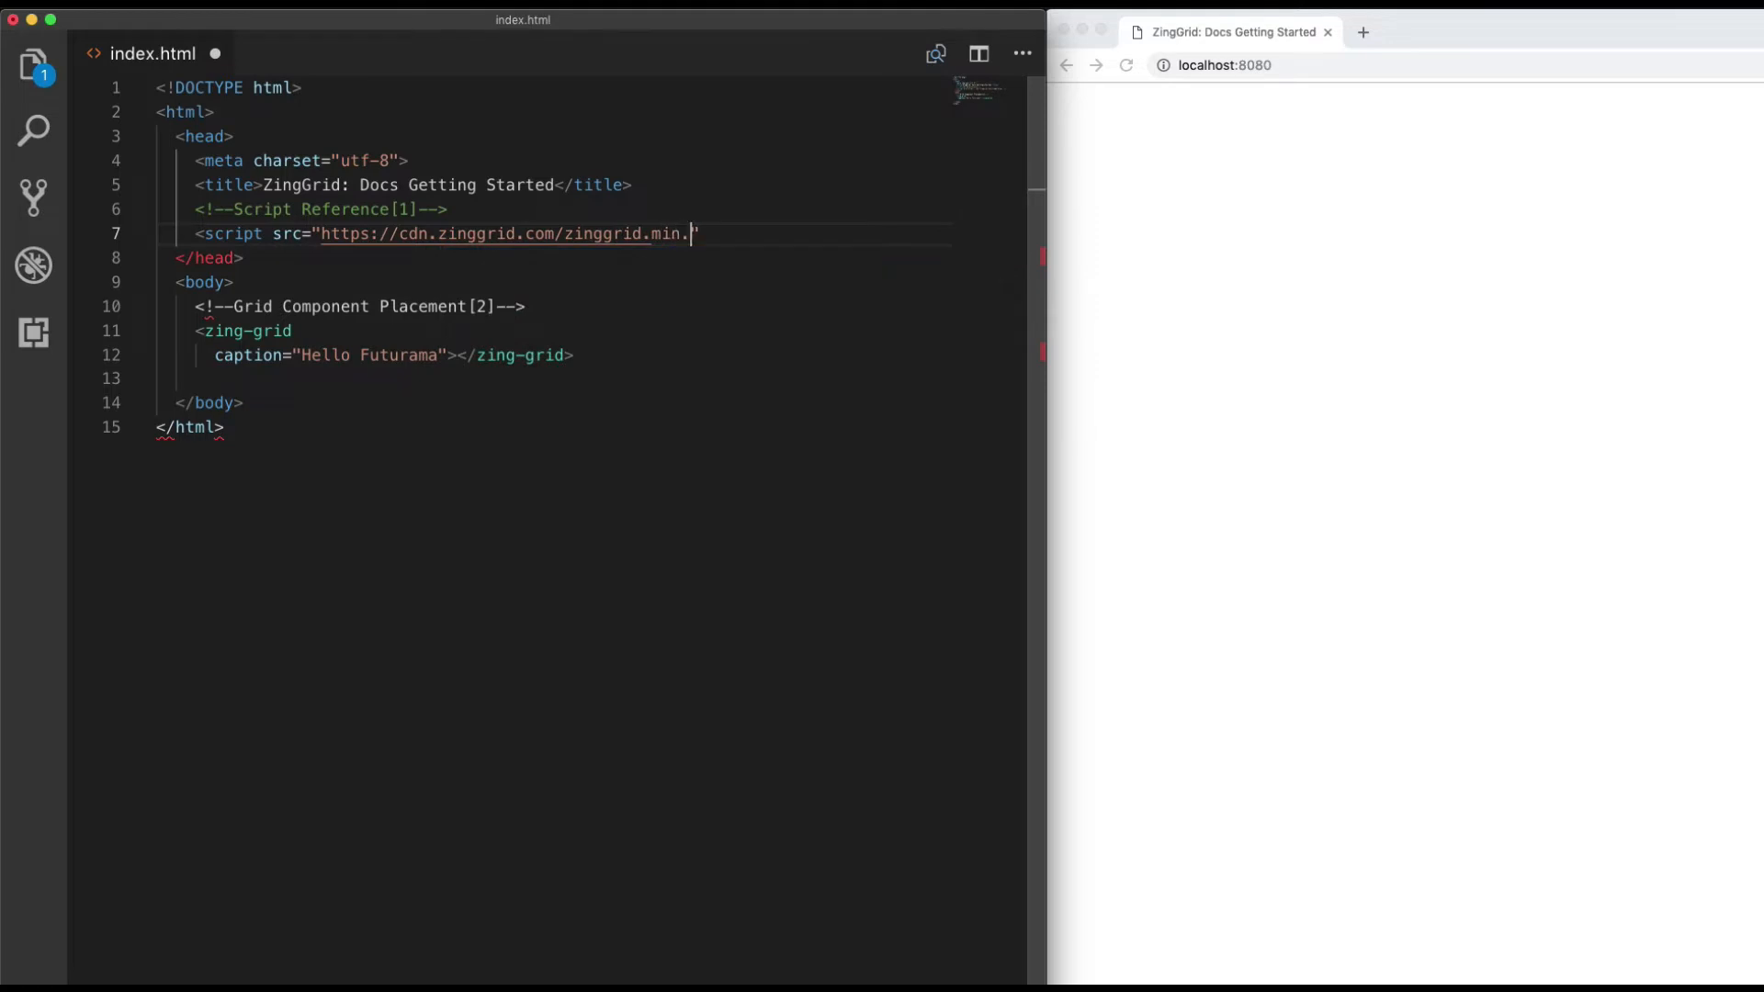
{"action": "type", "text": "js\"></script>"}
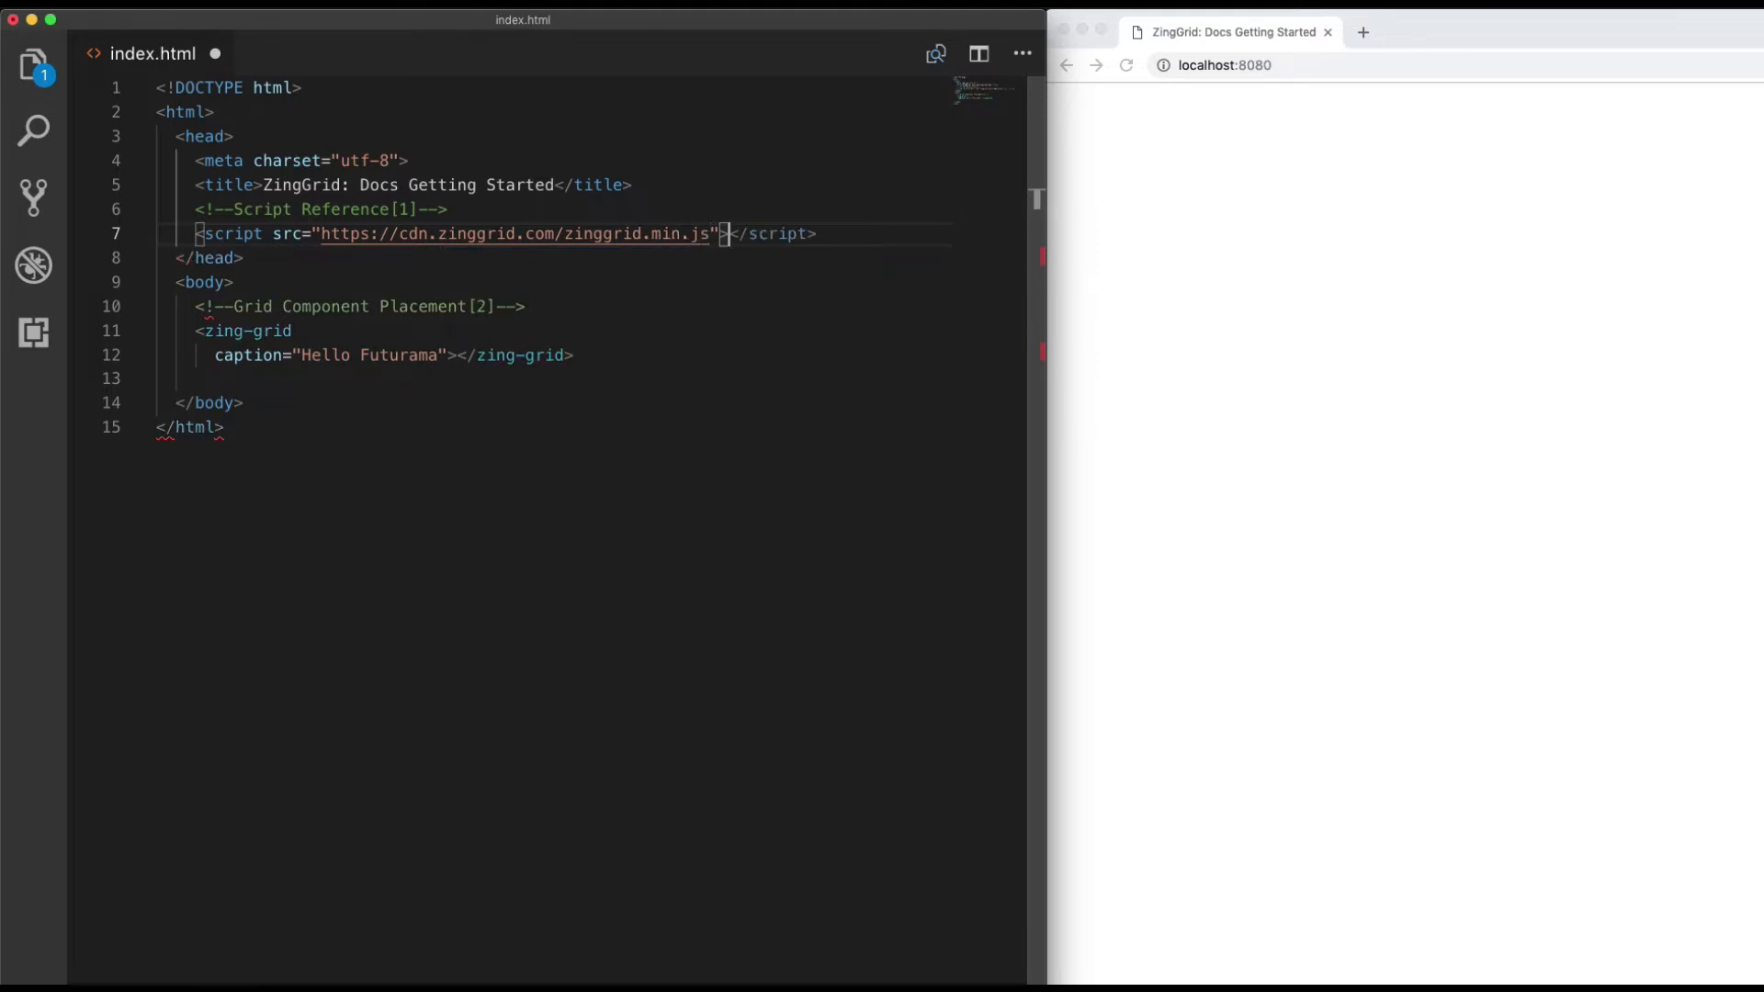
{"action": "type", "text": "defer"}
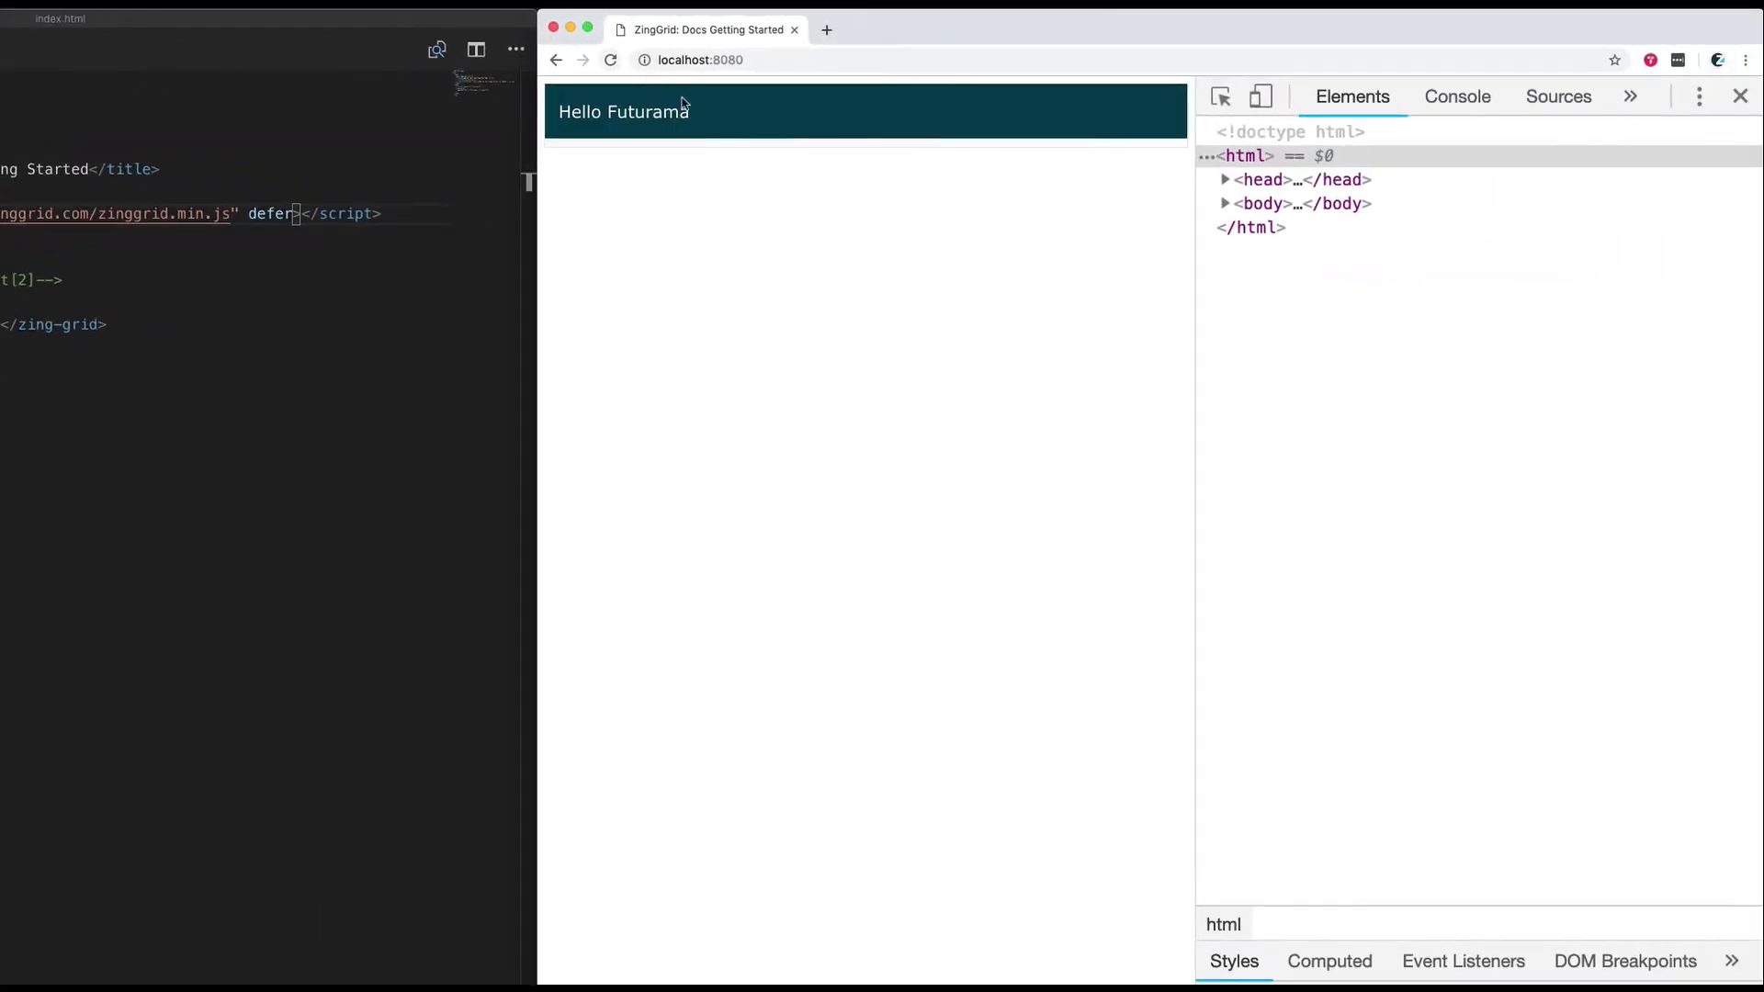
Inspect the page body in the browser to confirm the Hello Futurama header renders
{"action": "left_click", "coordinate": [1223, 202]}
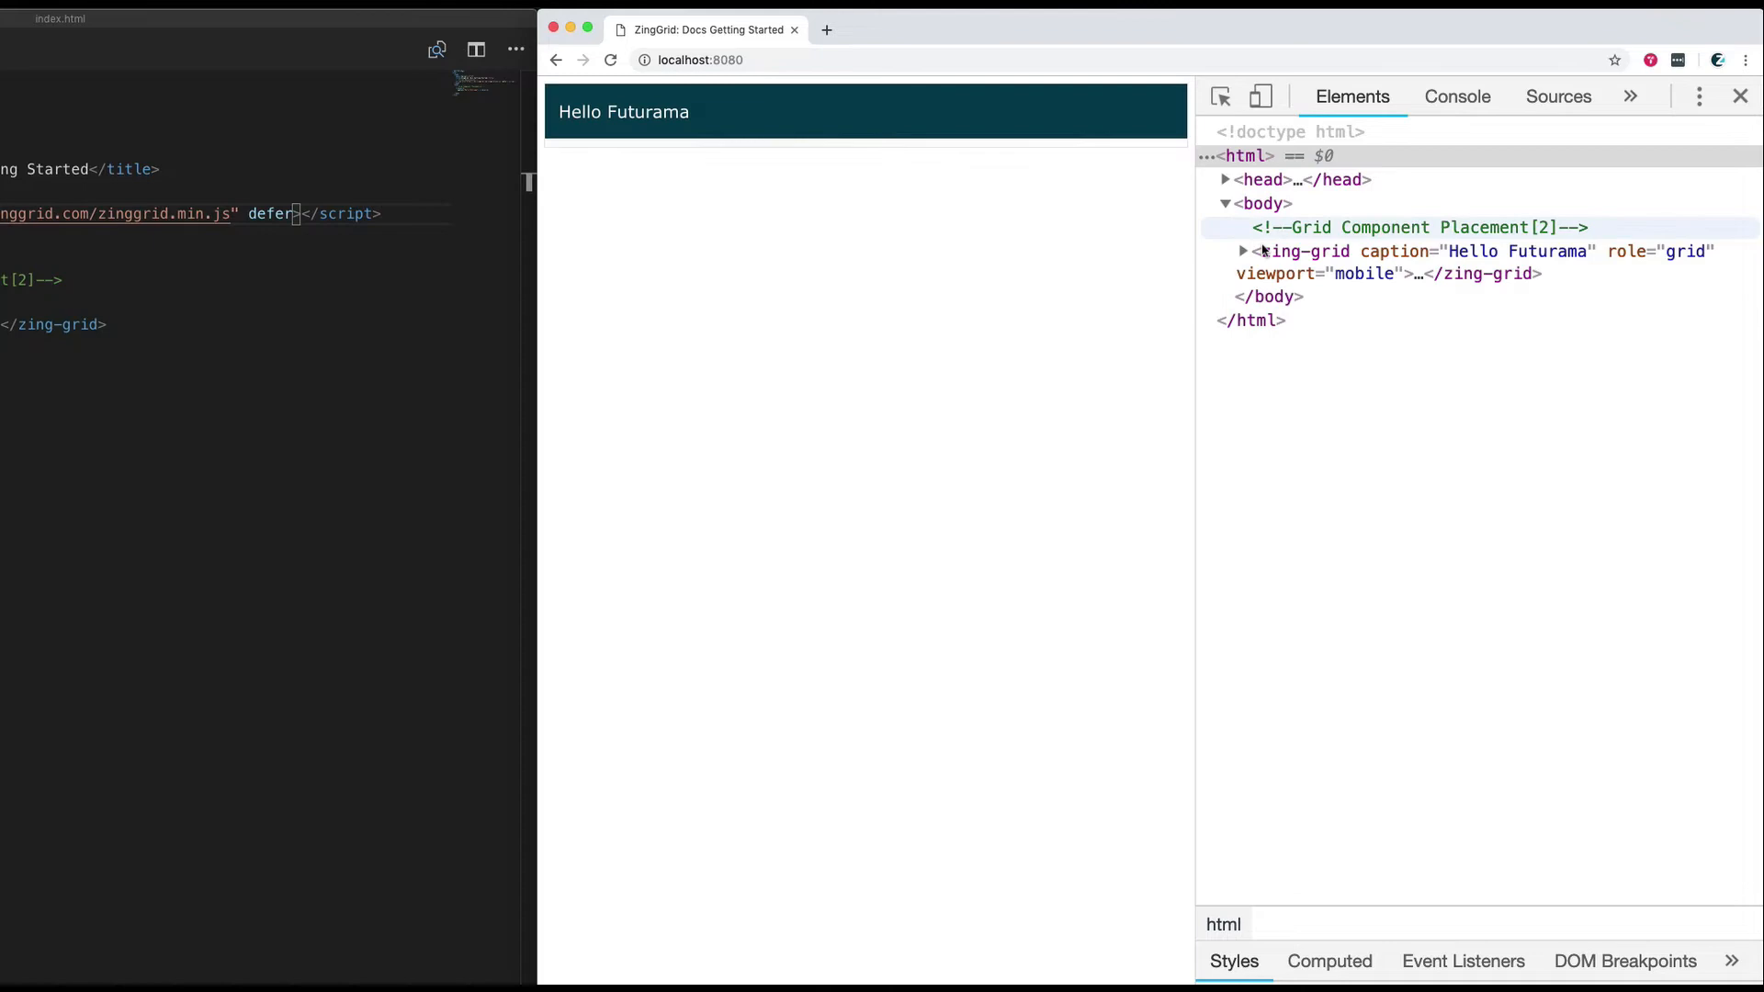
{"action": "mouse_move", "coordinate": [1295, 250]}
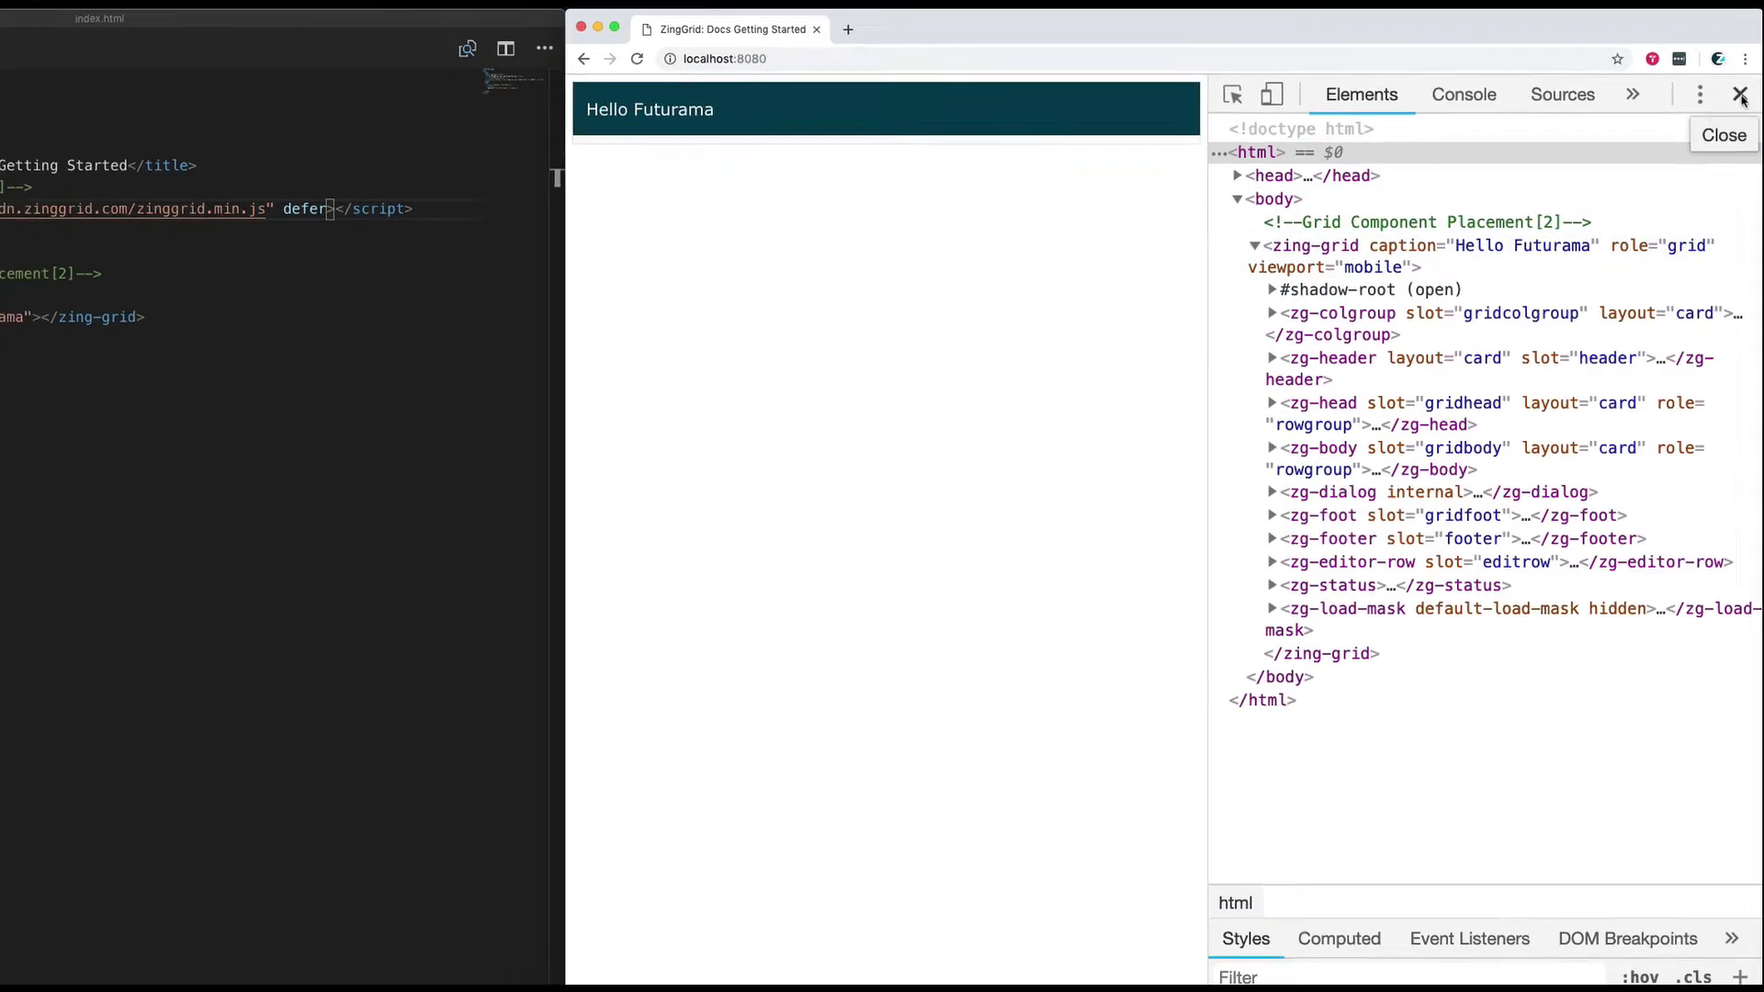
{"action": "left_click", "coordinate": [1738, 71]}
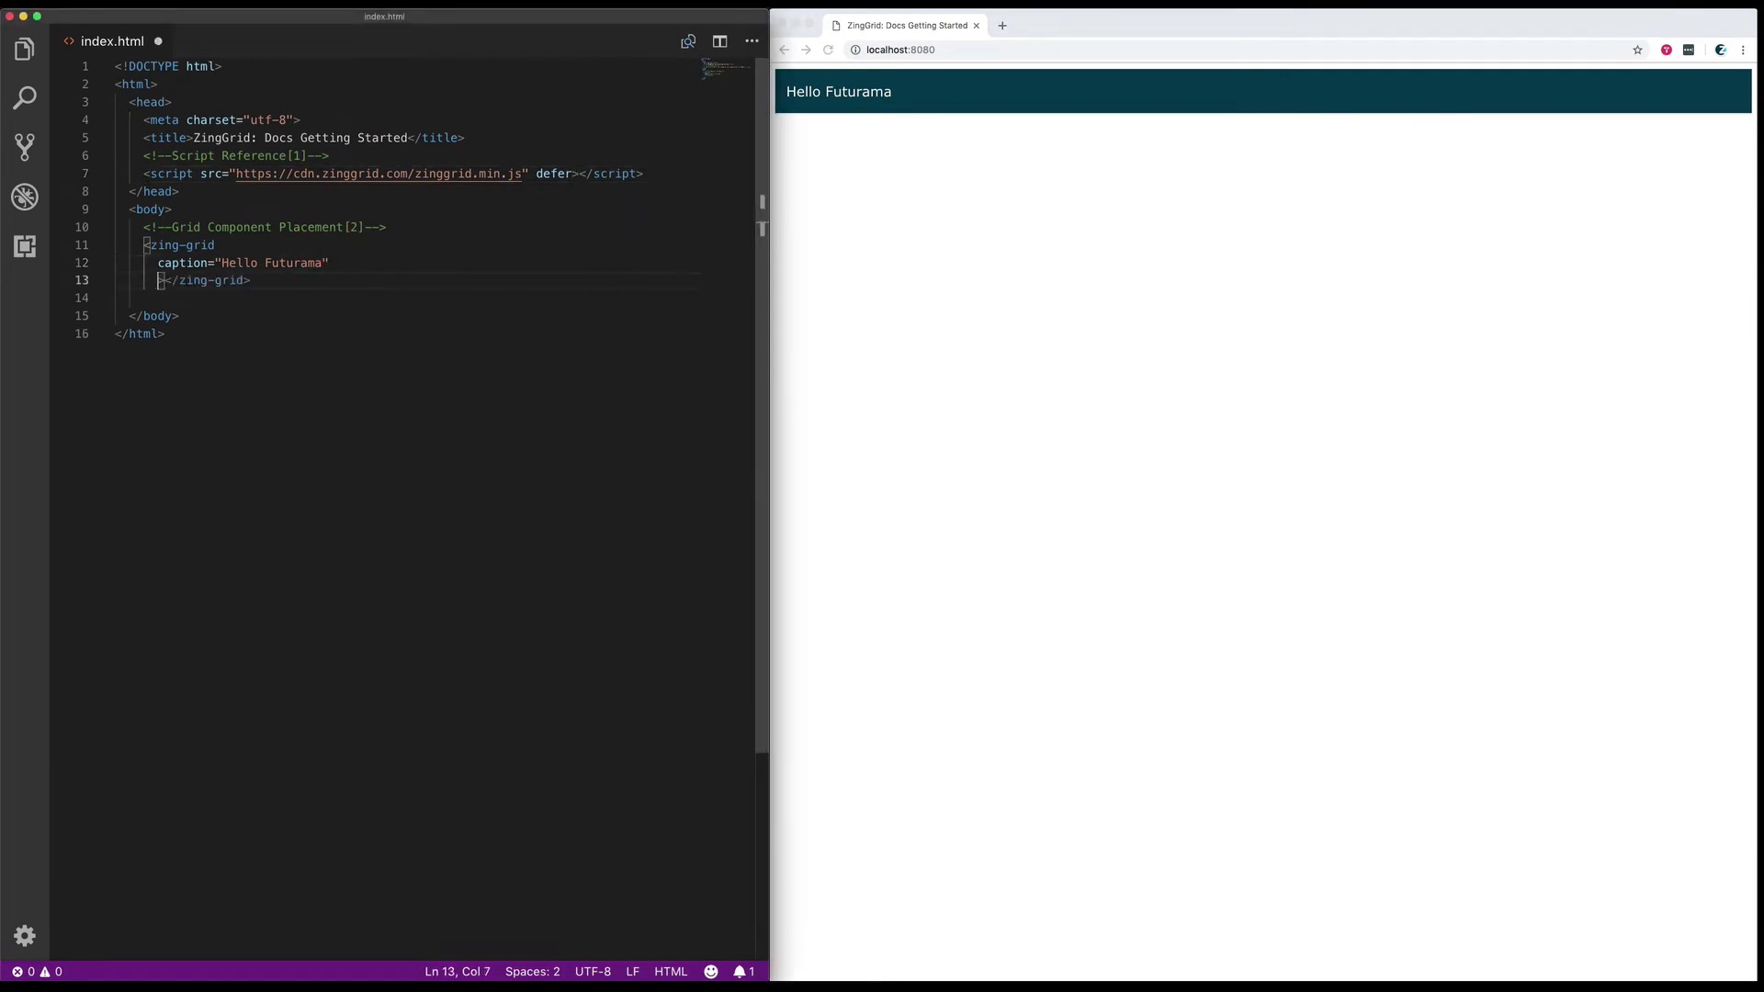
Add a data attribute of six Futurama characters with name and origin and reload the grid
{"action": "type", "text": "data='["}
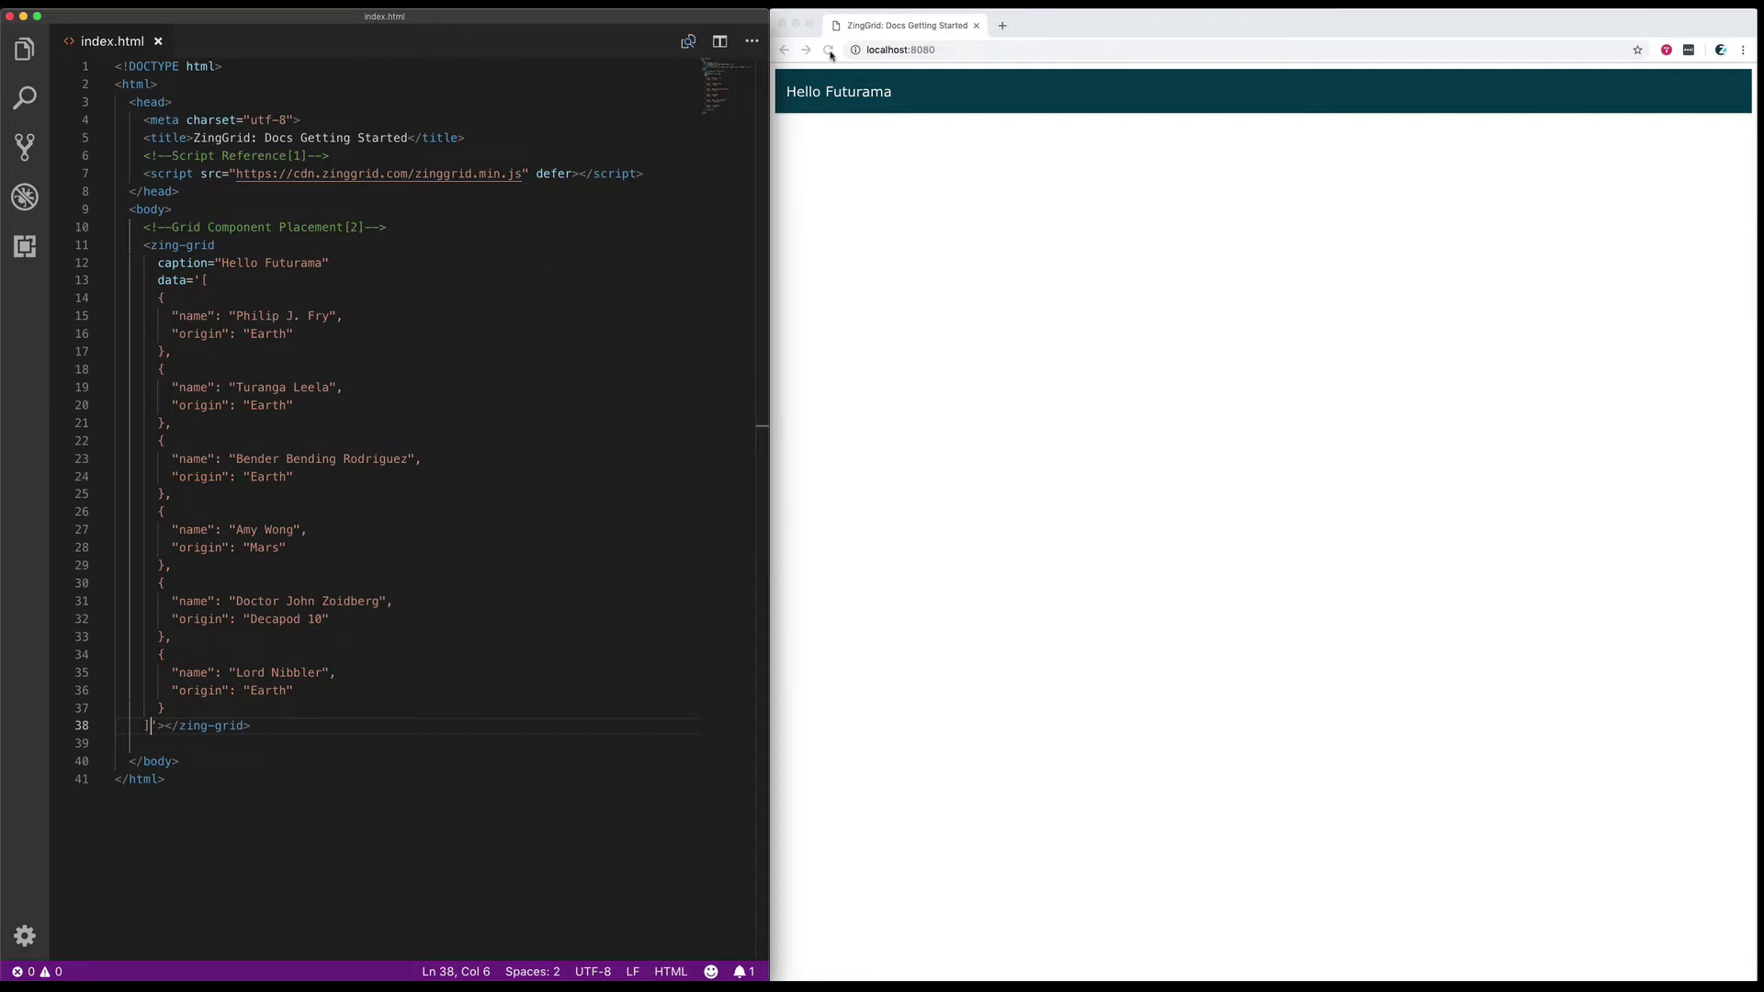
{"action": "left_click", "coordinate": [828, 52]}
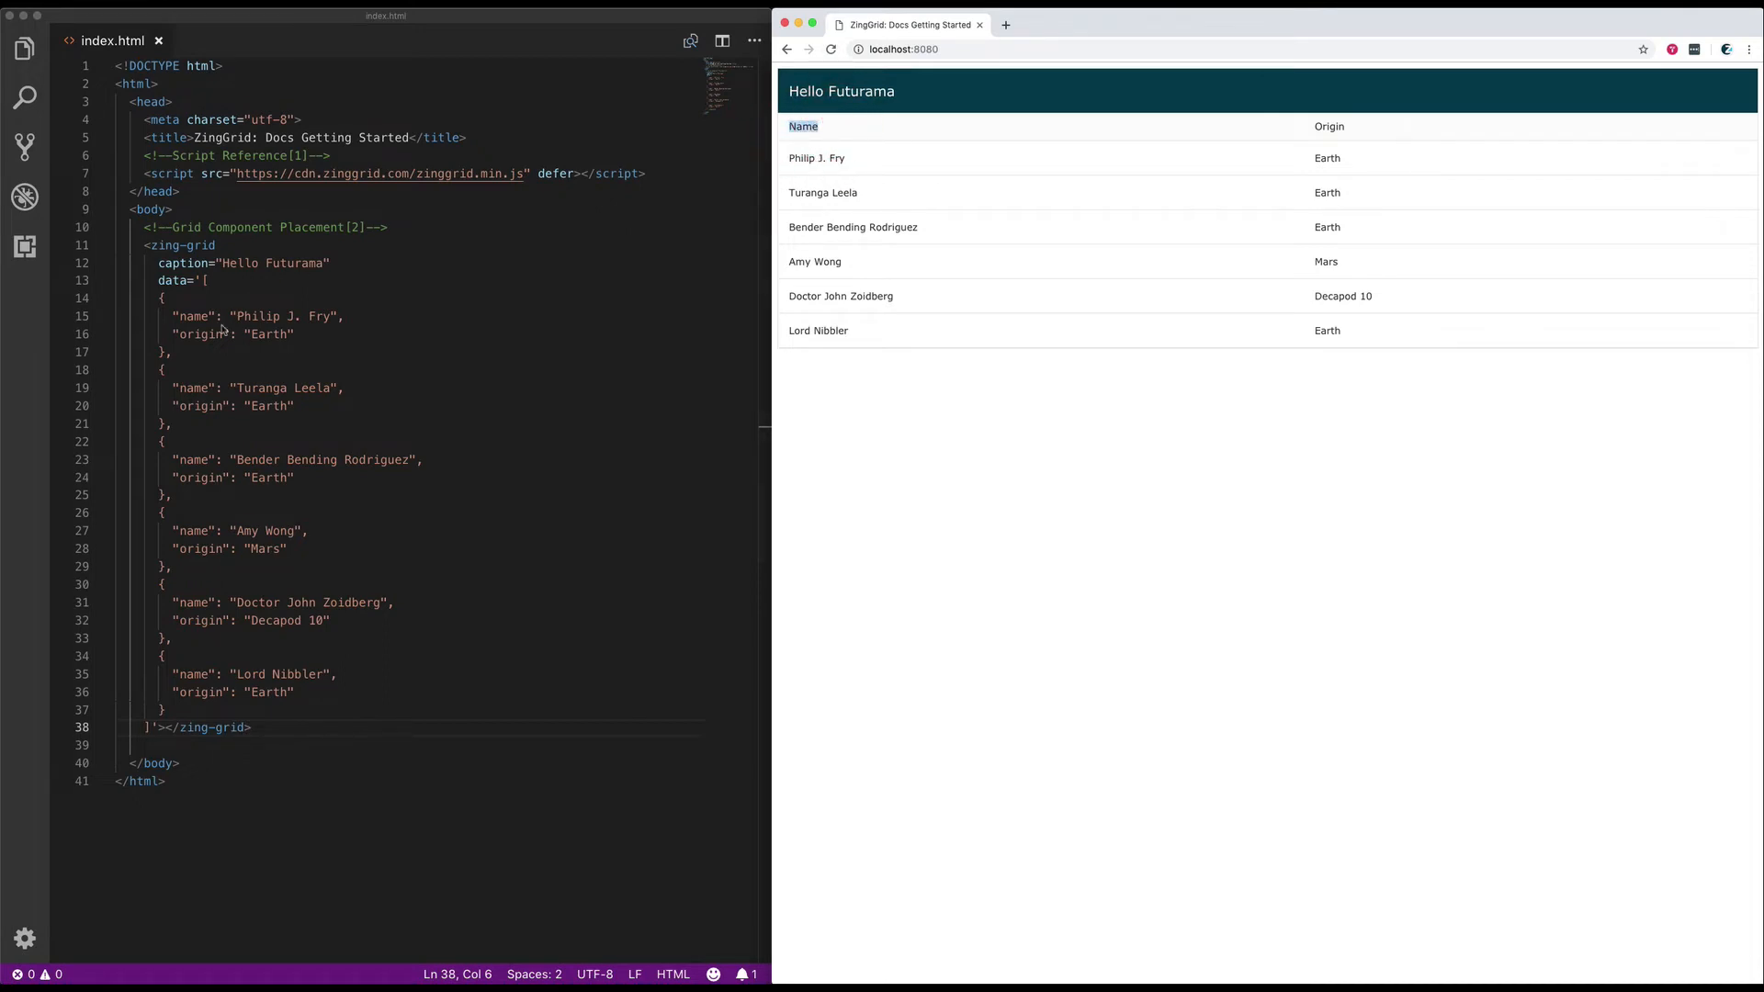
Review the name and origin keys of the first record, then start a new attribute line after the caption
{"action": "double_click", "coordinate": [194, 316]}
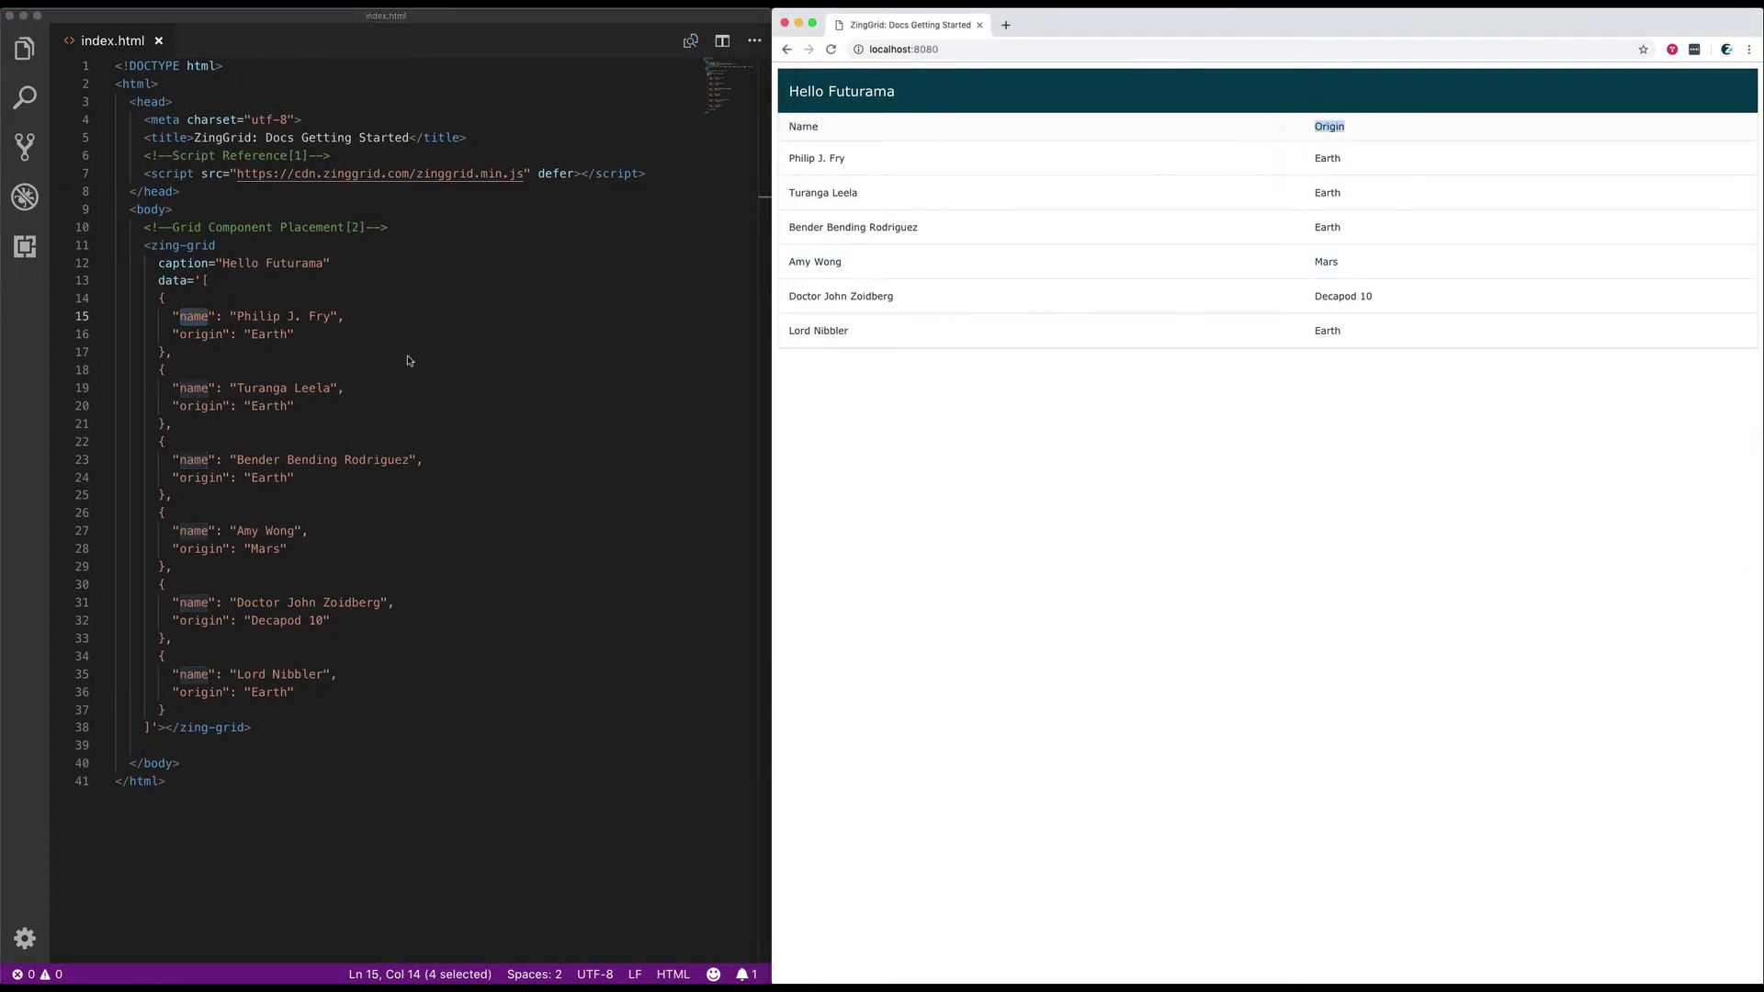
{"action": "left_click", "coordinate": [201, 334]}
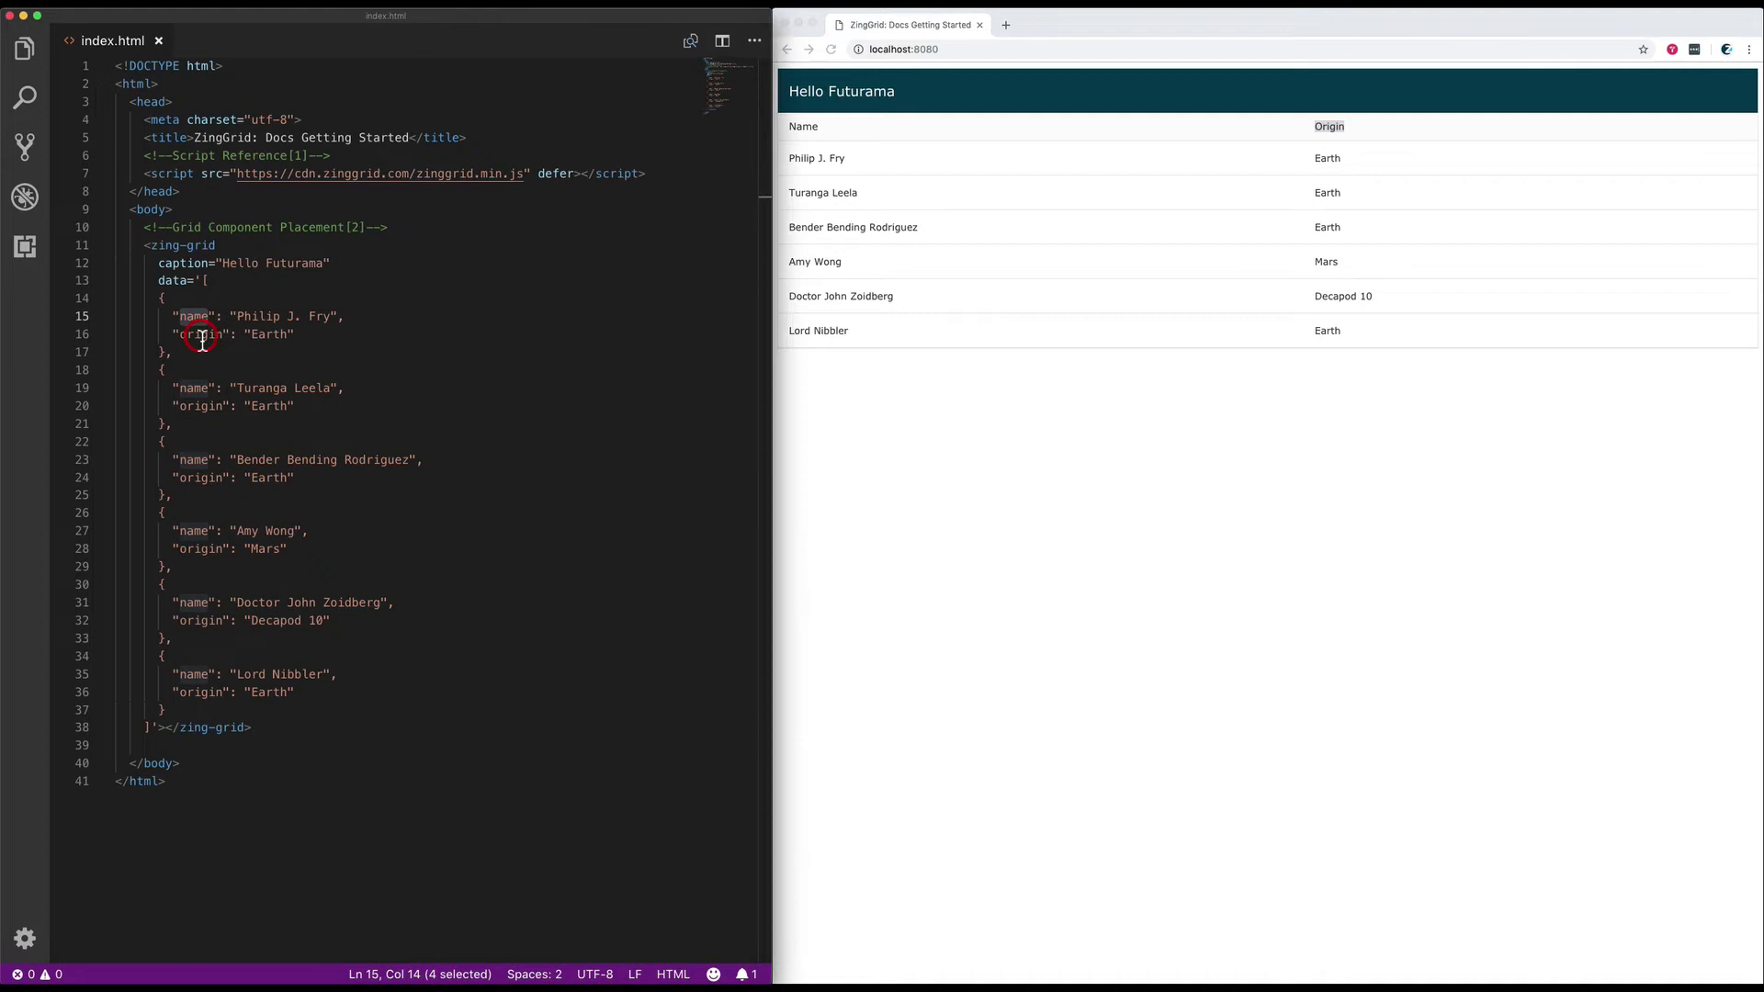
{"action": "left_click", "coordinate": [200, 334]}
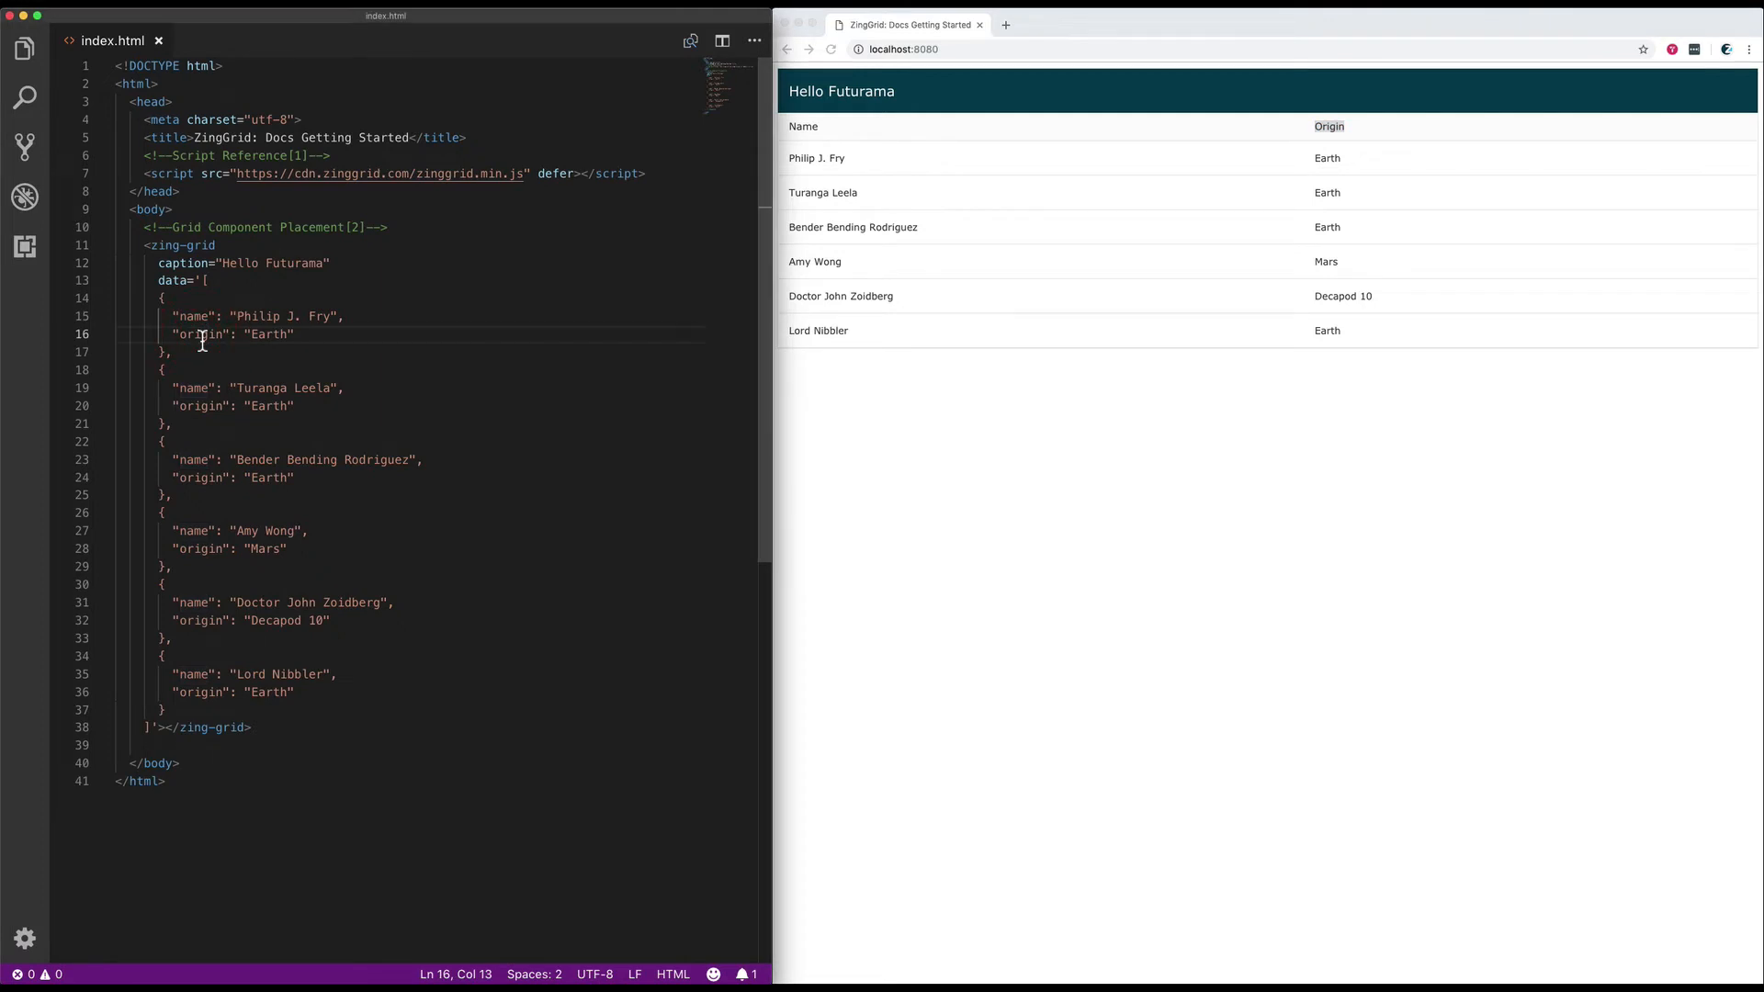
{"action": "left_click", "coordinate": [342, 272]}
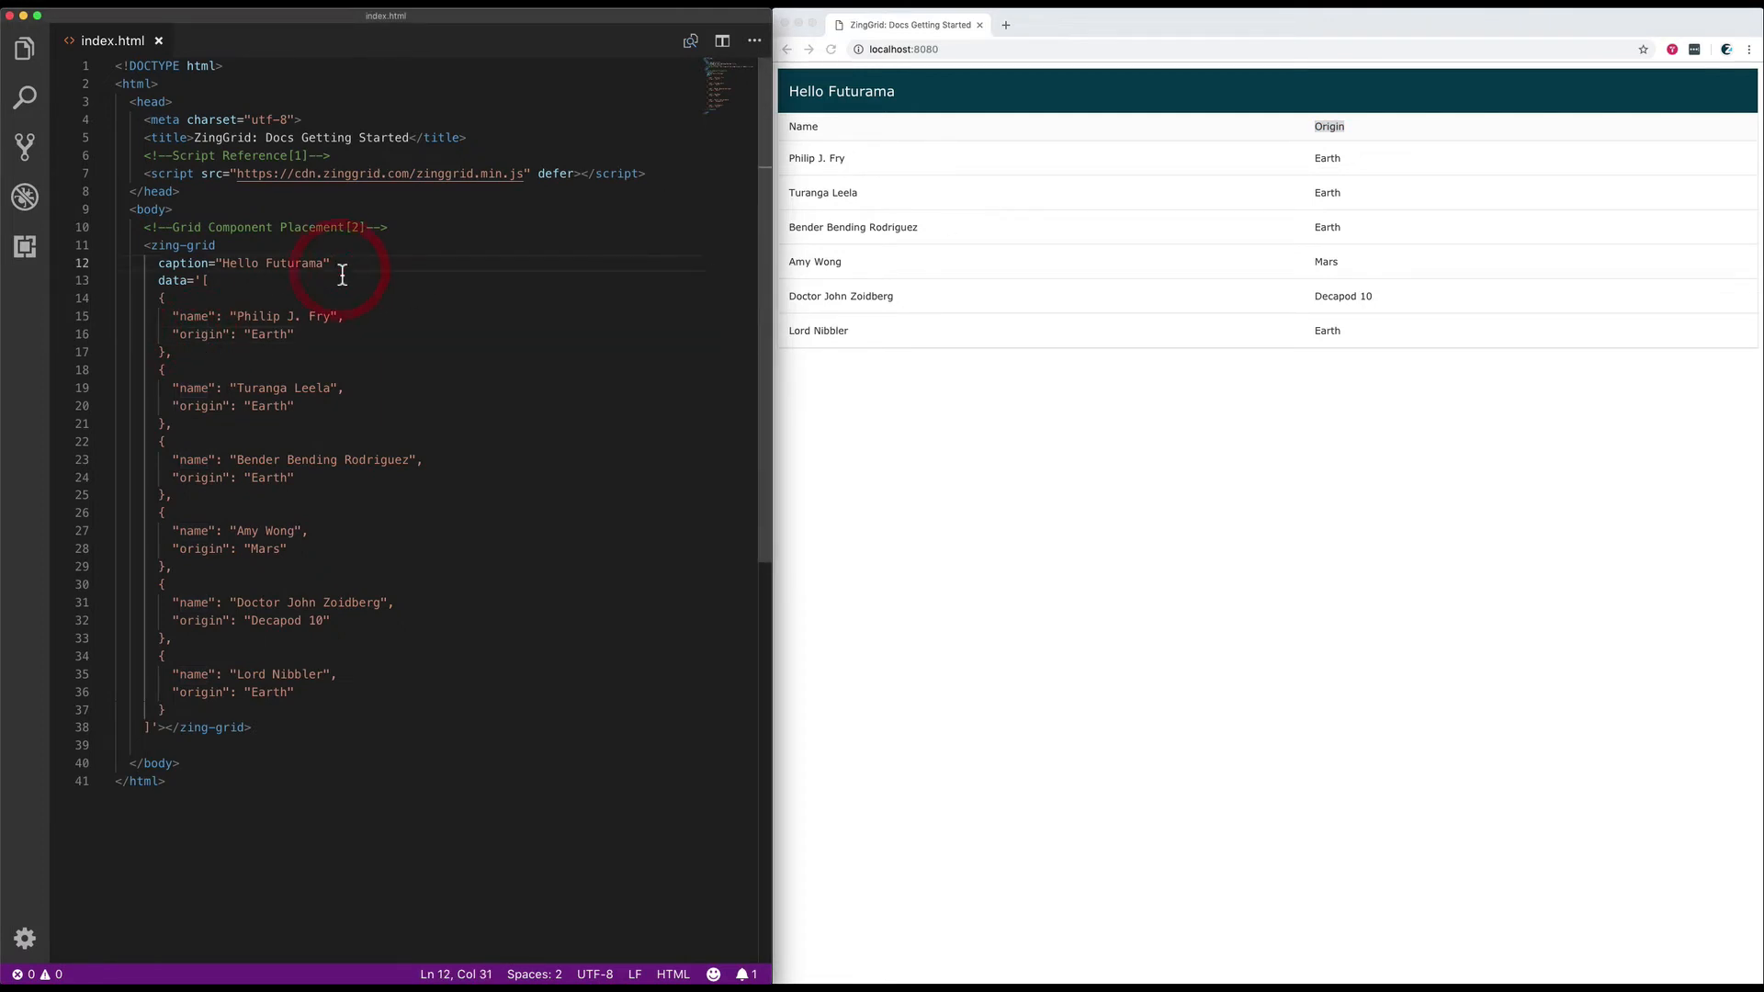
{"action": "key", "text": "Enter"}
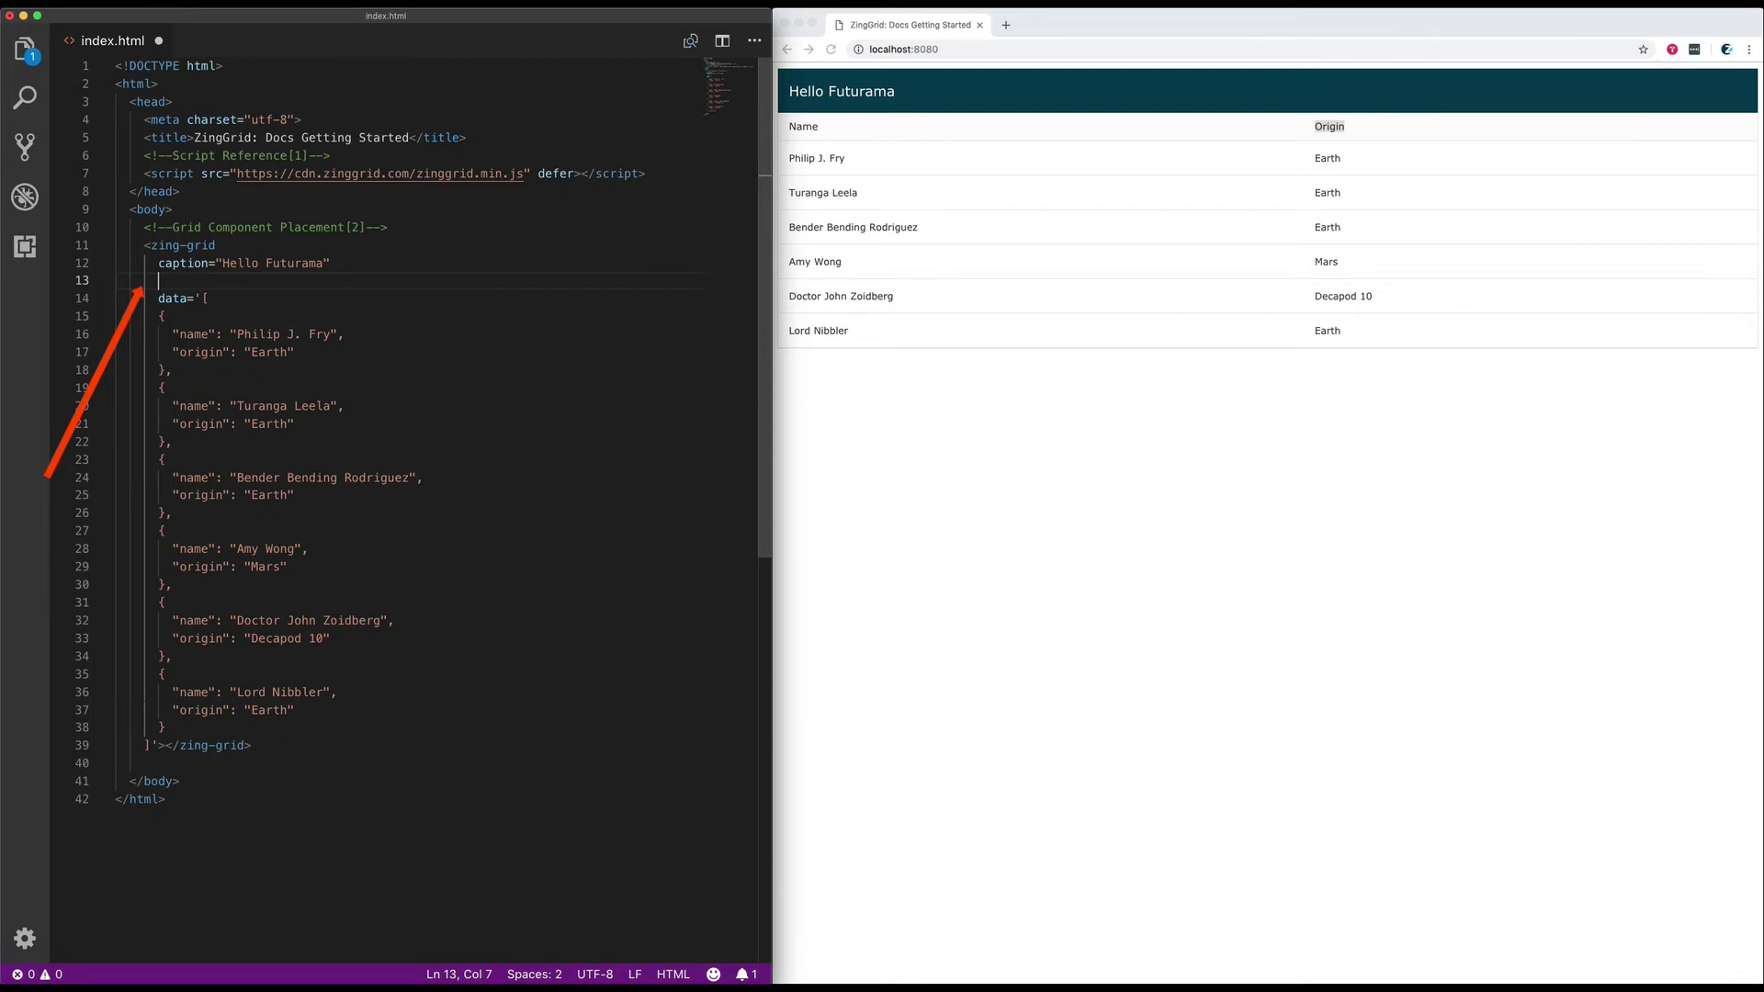
Add the sorter attribute and confirm sorting the characters by Name in the browser
{"action": "type", "text": "sorter"}
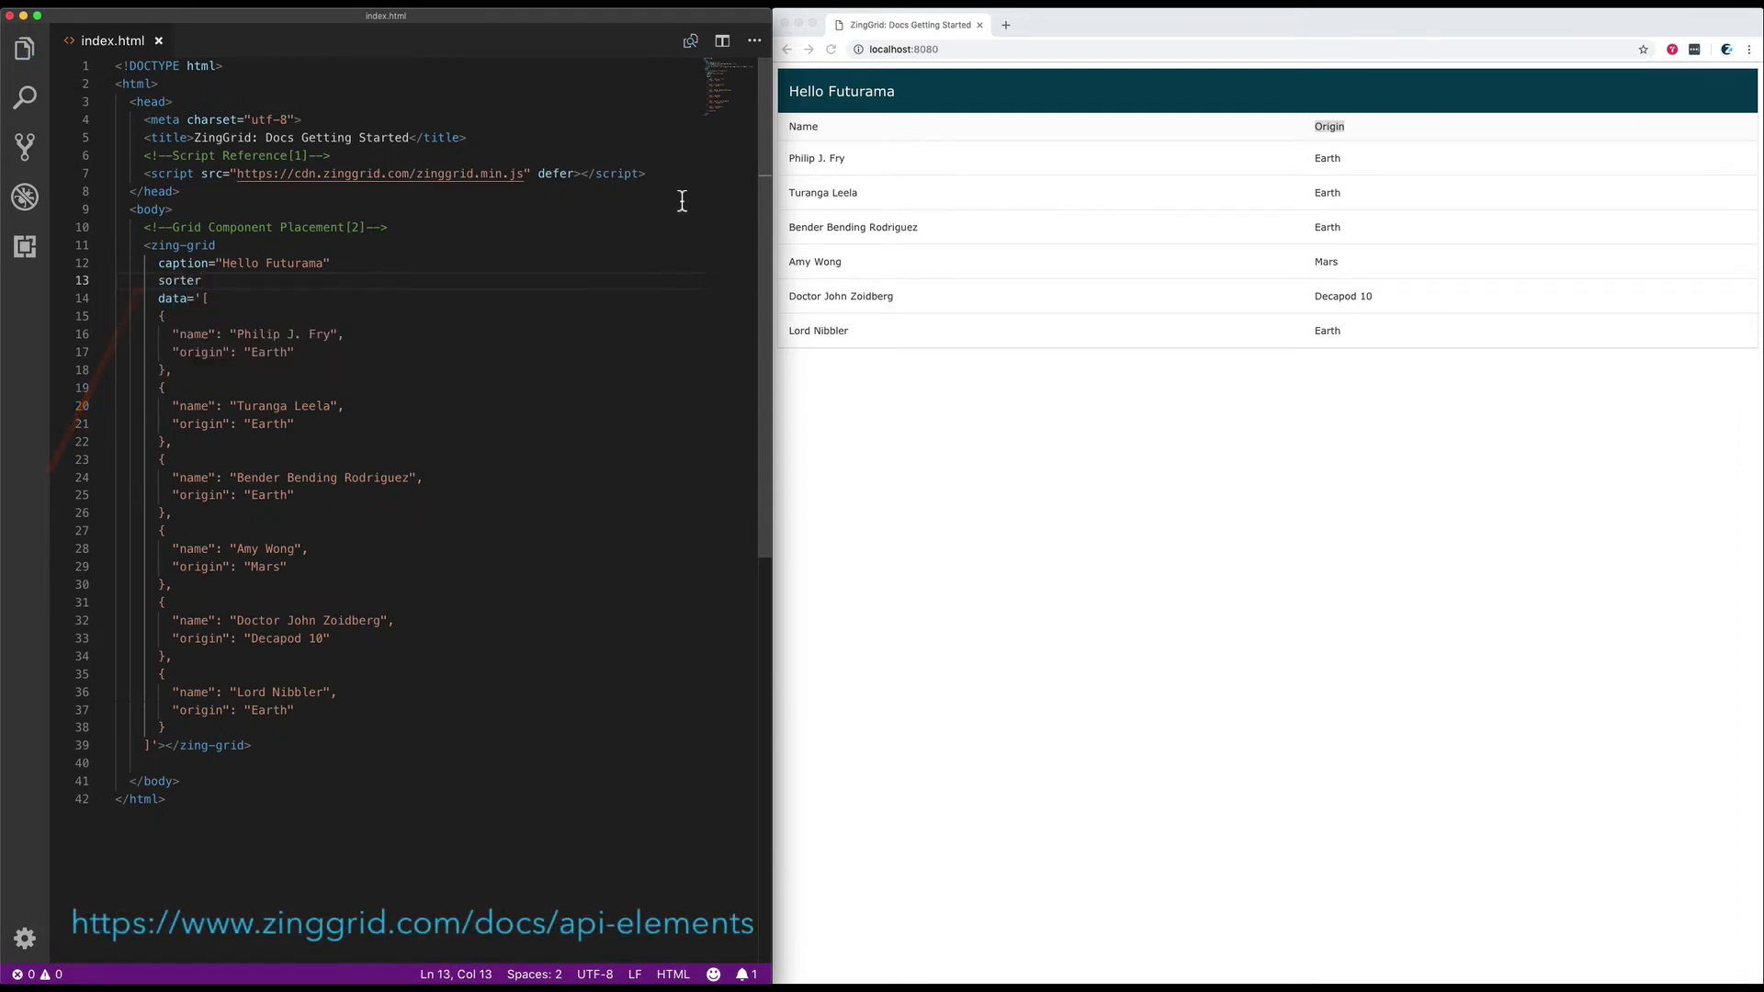
{"action": "left_click", "coordinate": [832, 50]}
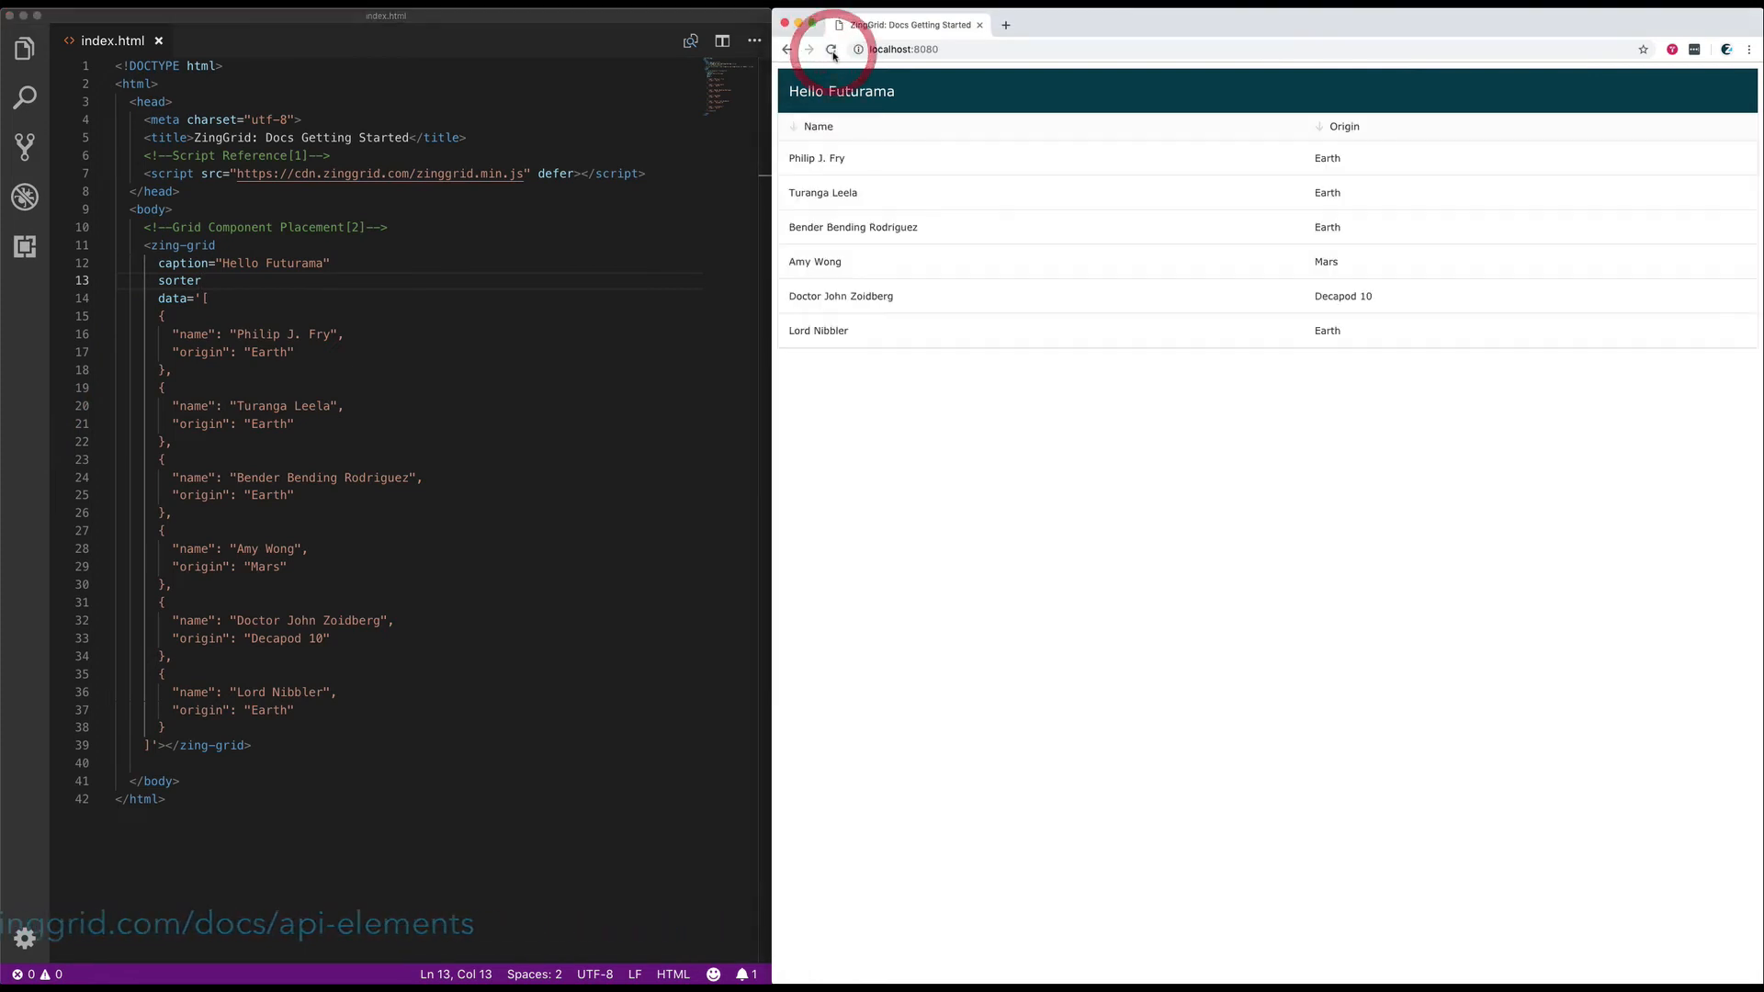
{"action": "left_click", "coordinate": [810, 127]}
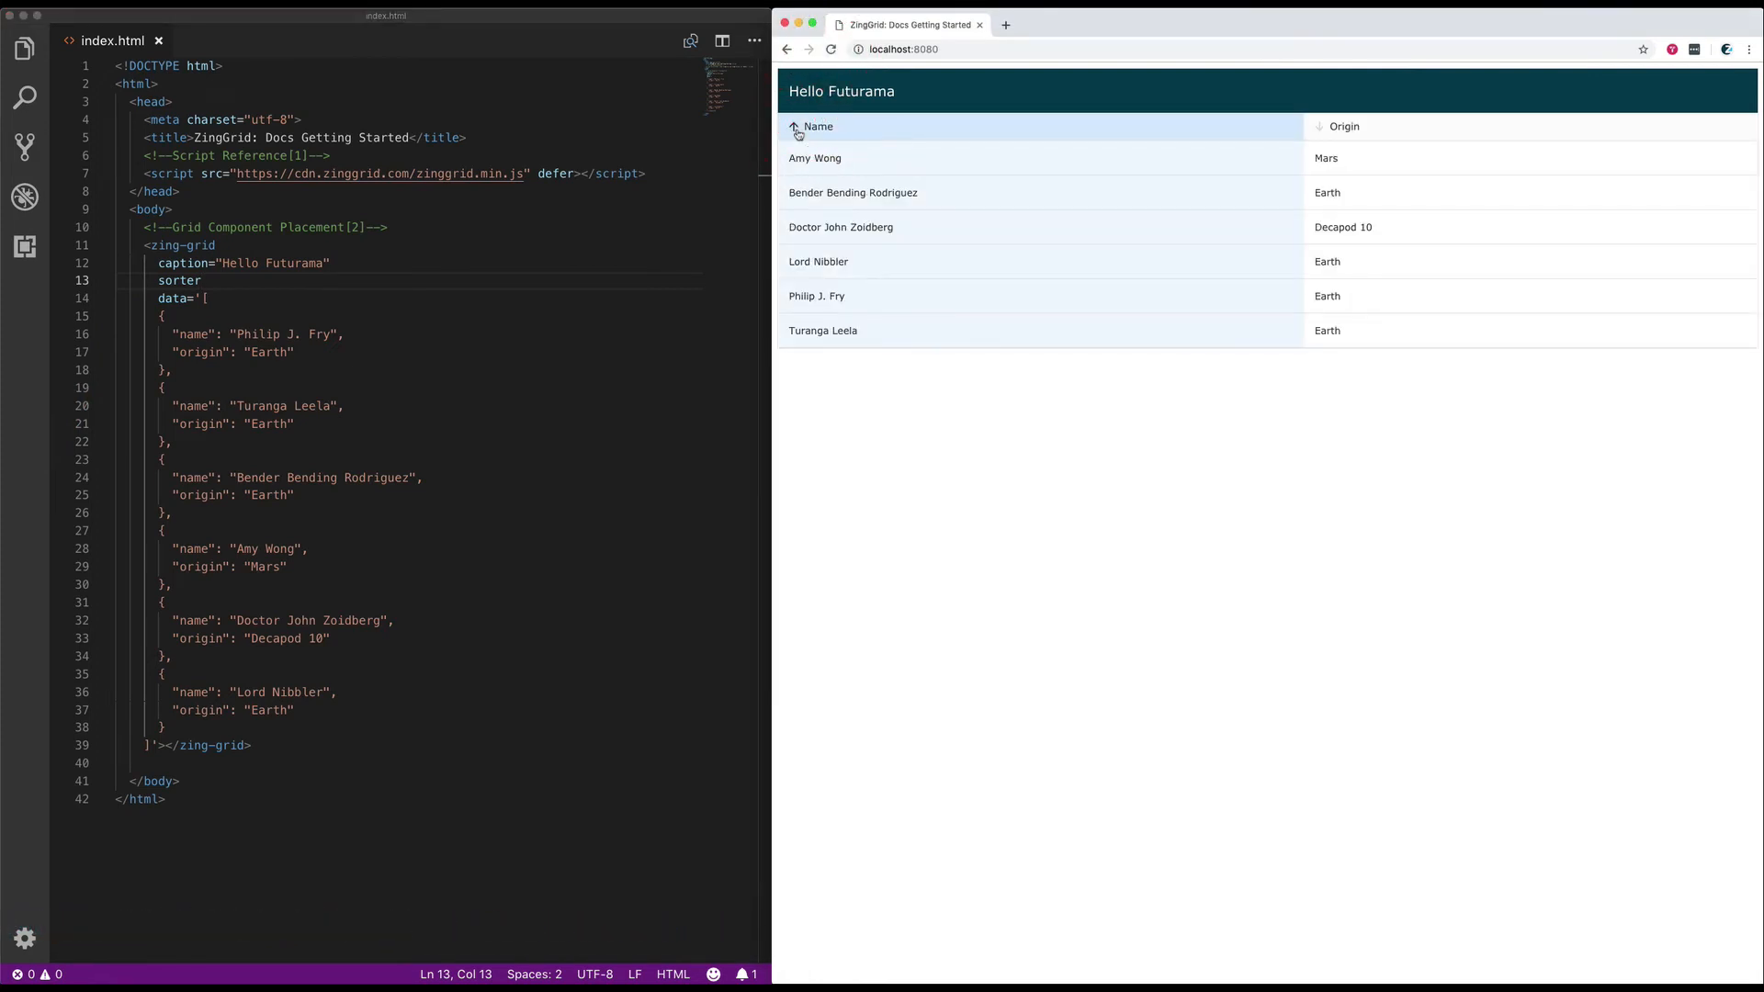
{"action": "left_click", "coordinate": [797, 127]}
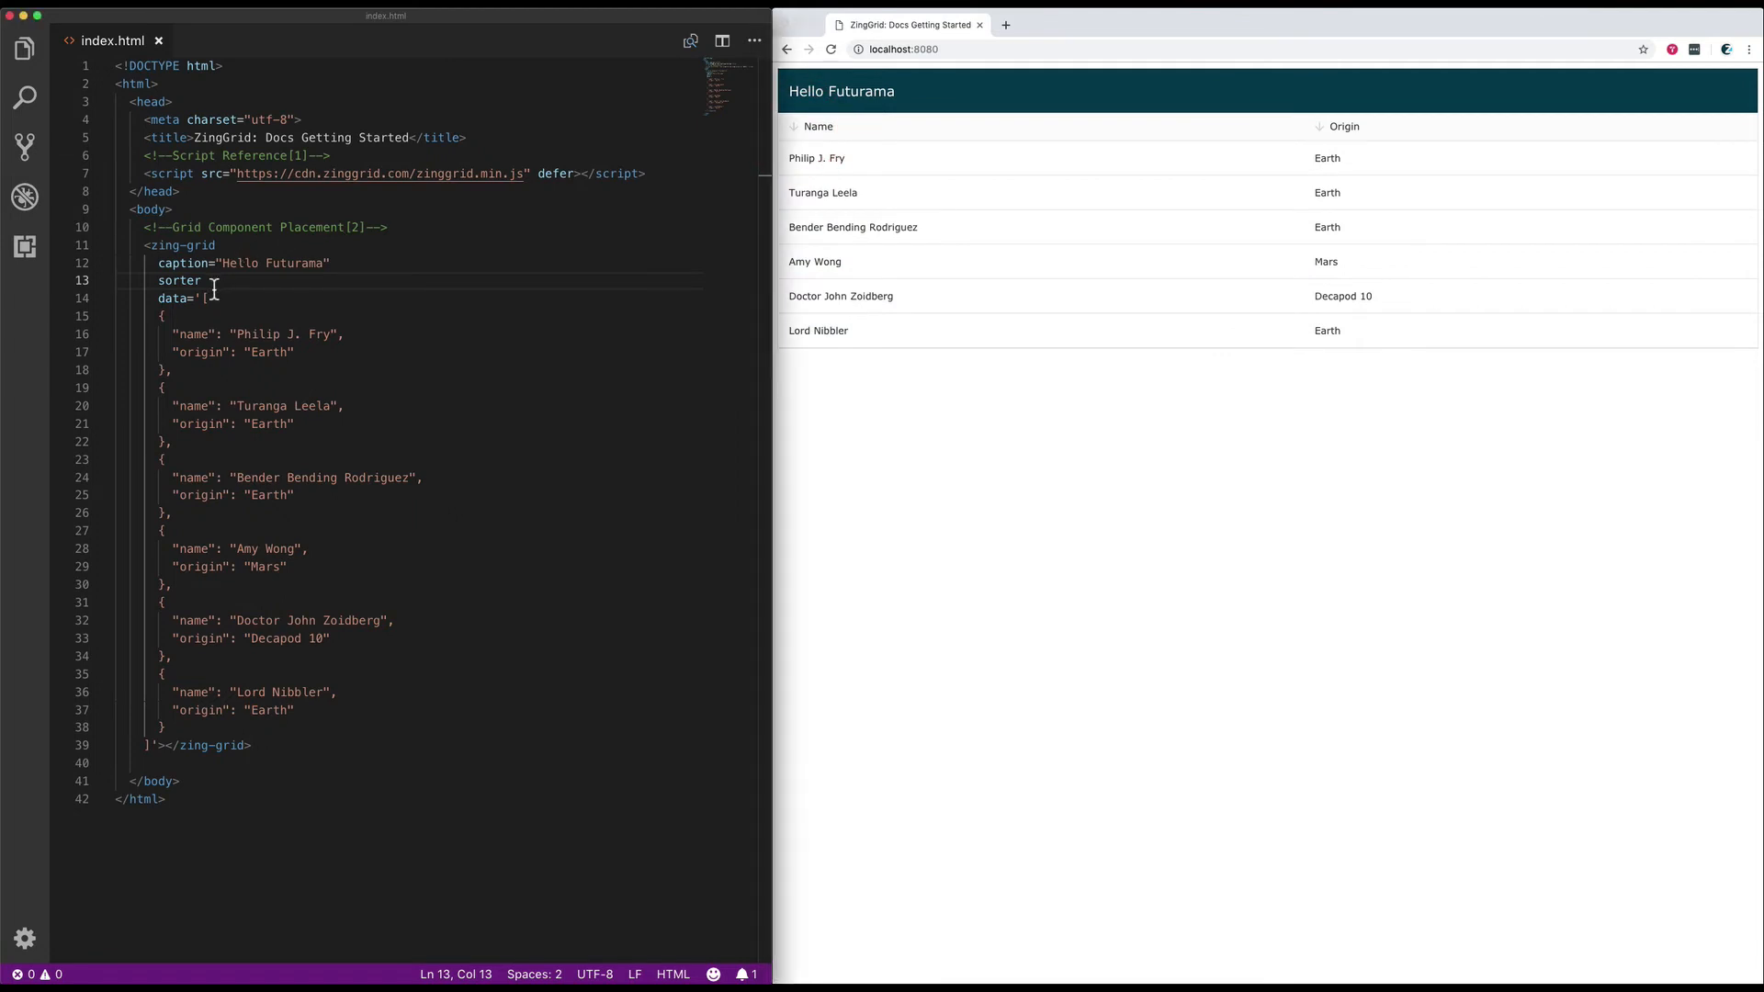
Add search and pager attributes and confirm the search box and pagination in the browser
{"action": "type", "text": "search"}
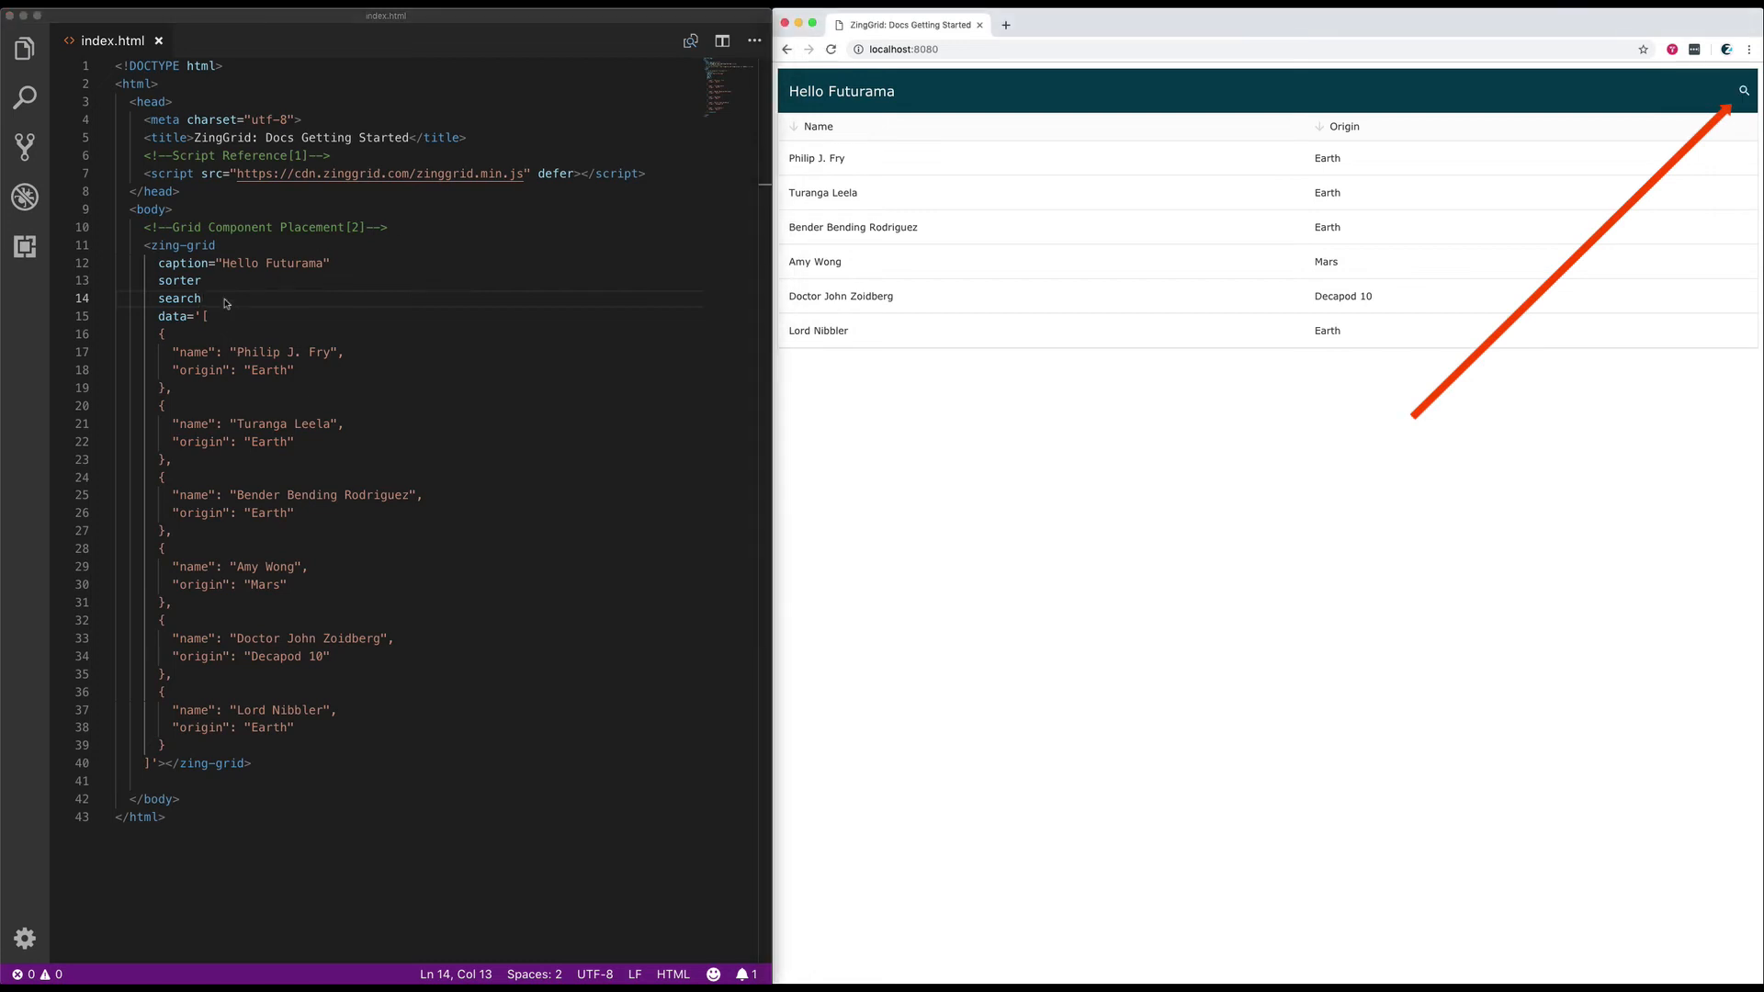
{"action": "type", "text": "pager"}
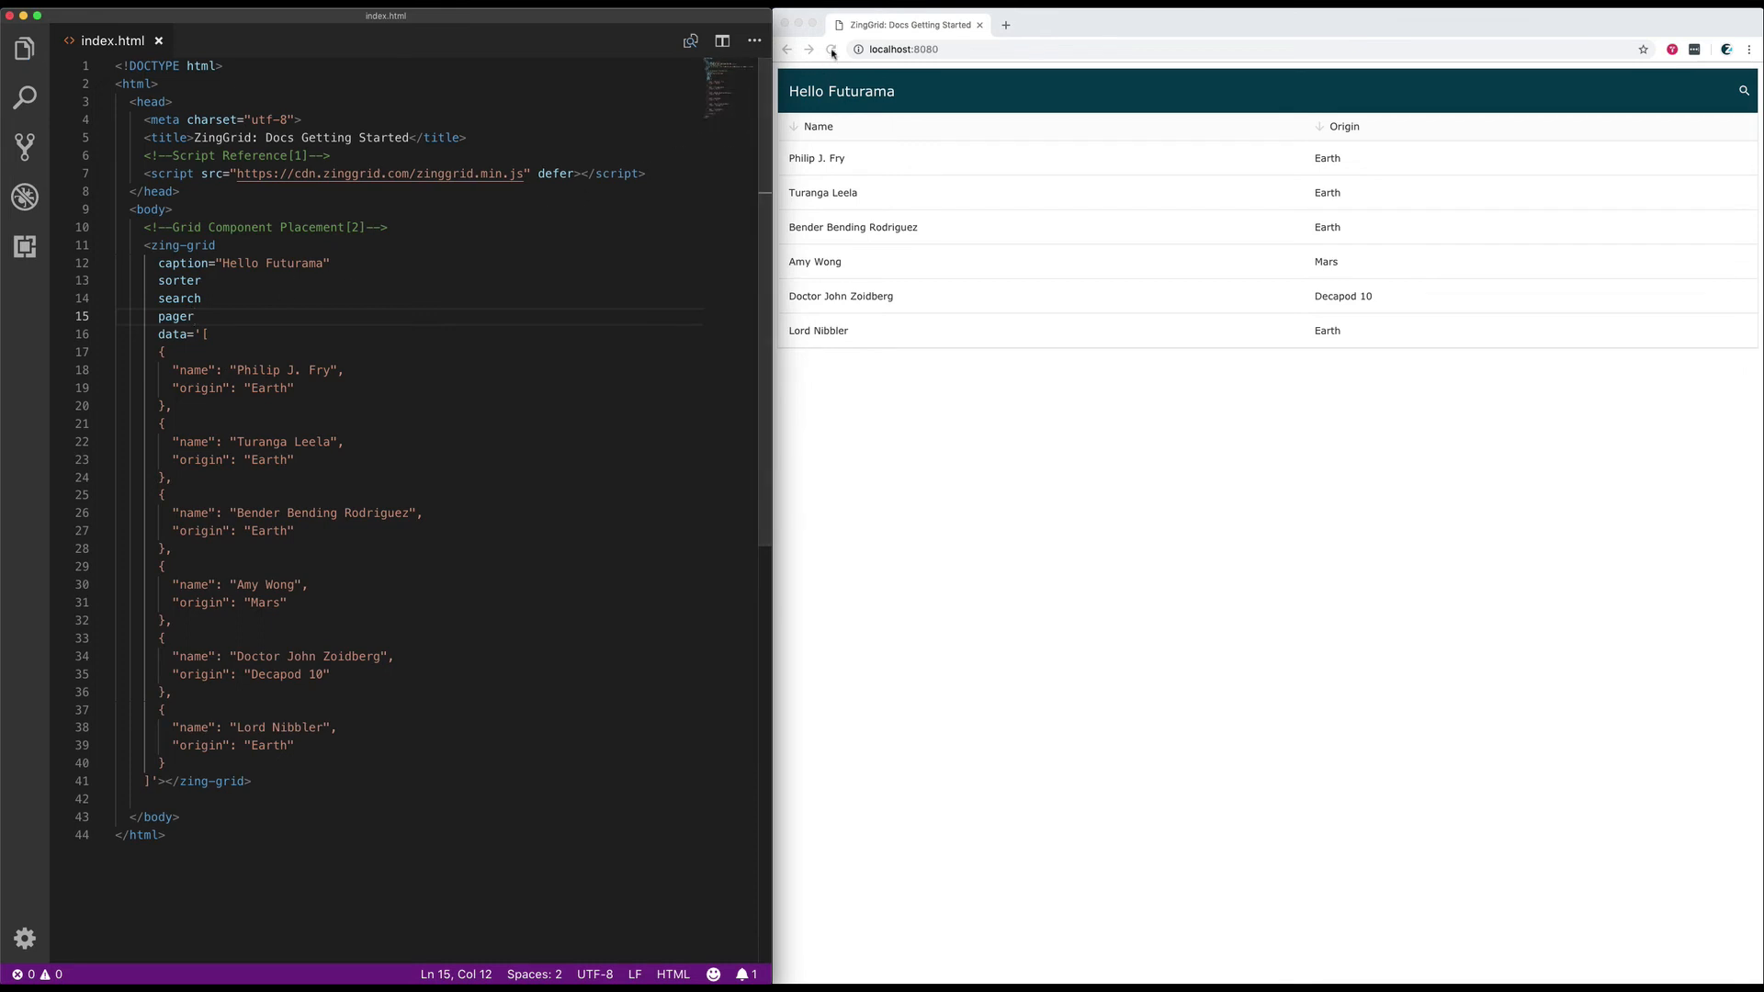
{"action": "left_click", "coordinate": [831, 49]}
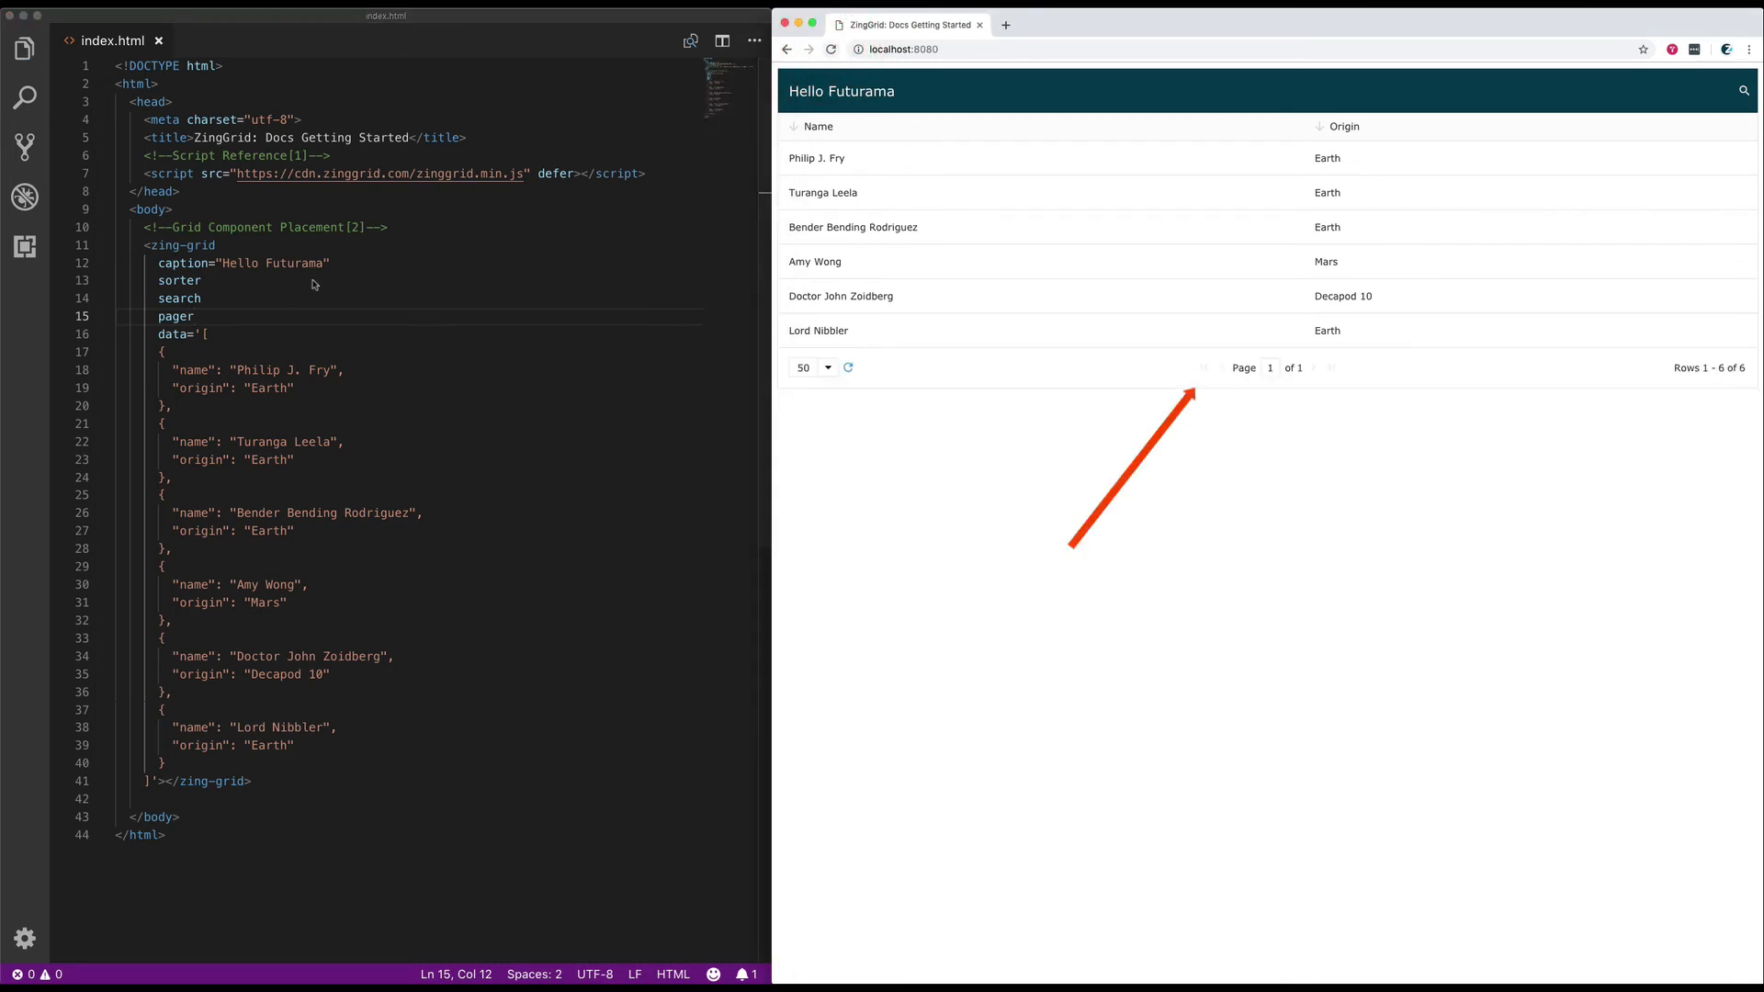
{"action": "key", "text": "Enter"}
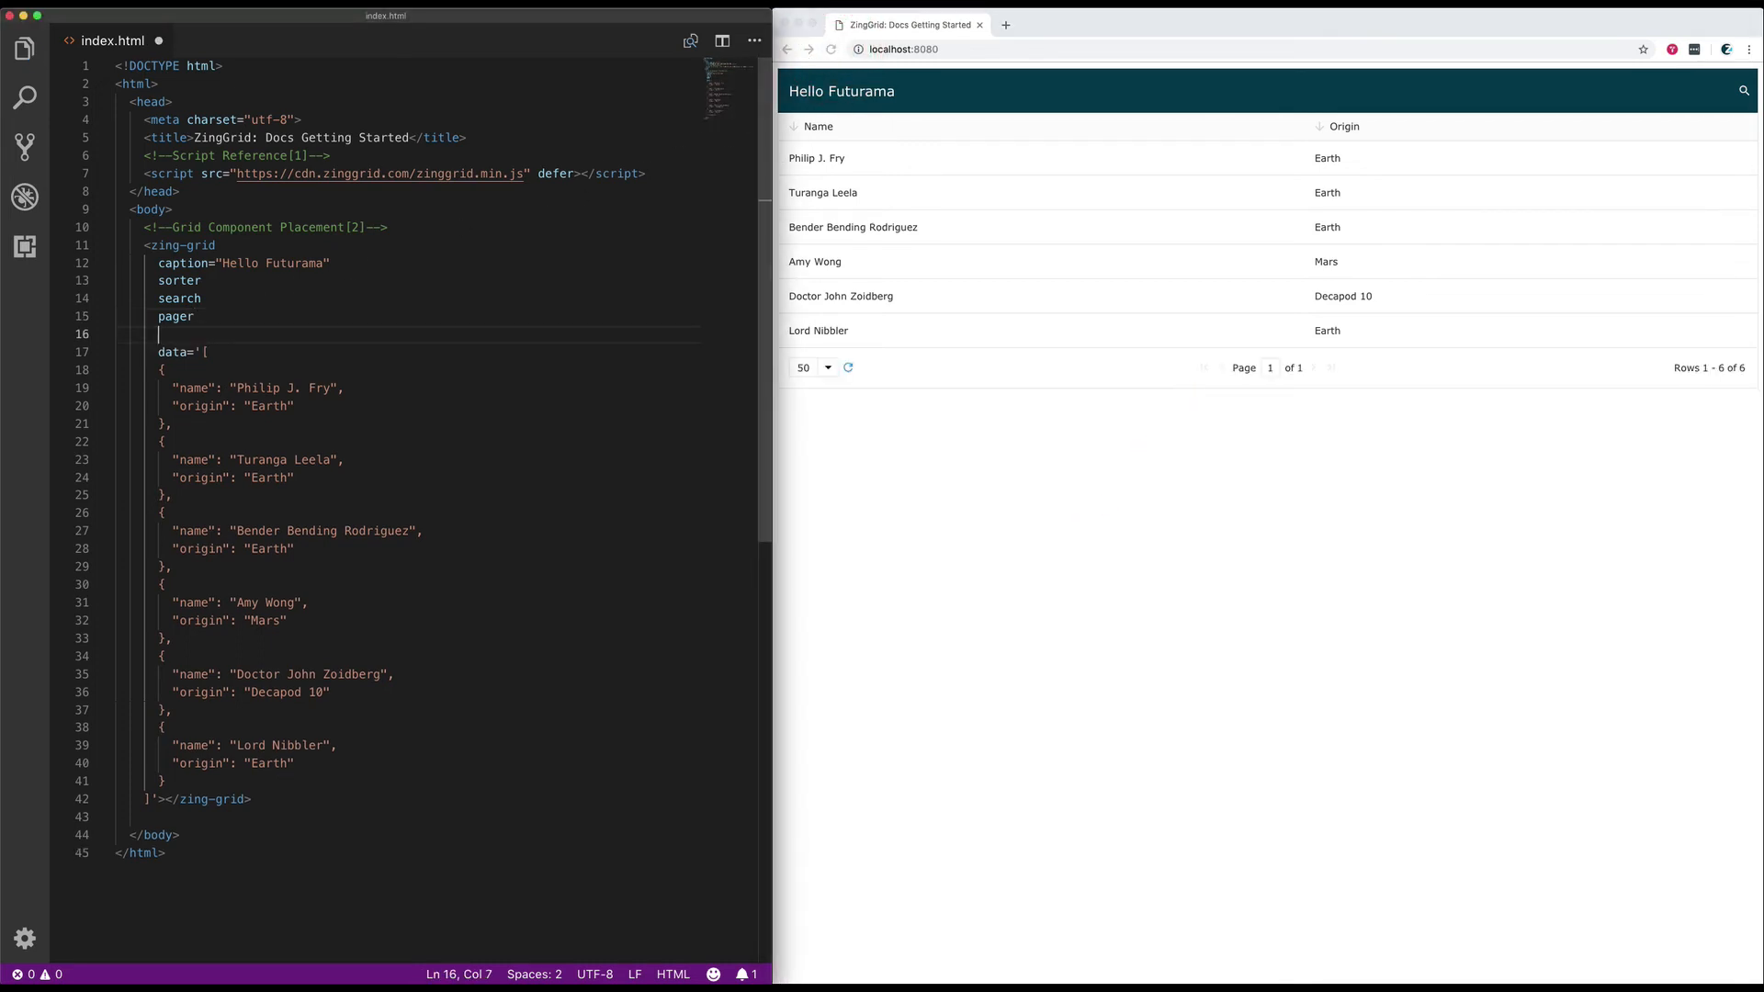
Add page-size=3 and page-size-options="2,3,6" to the zing-grid element
{"action": "type", "text": "page-siz"}
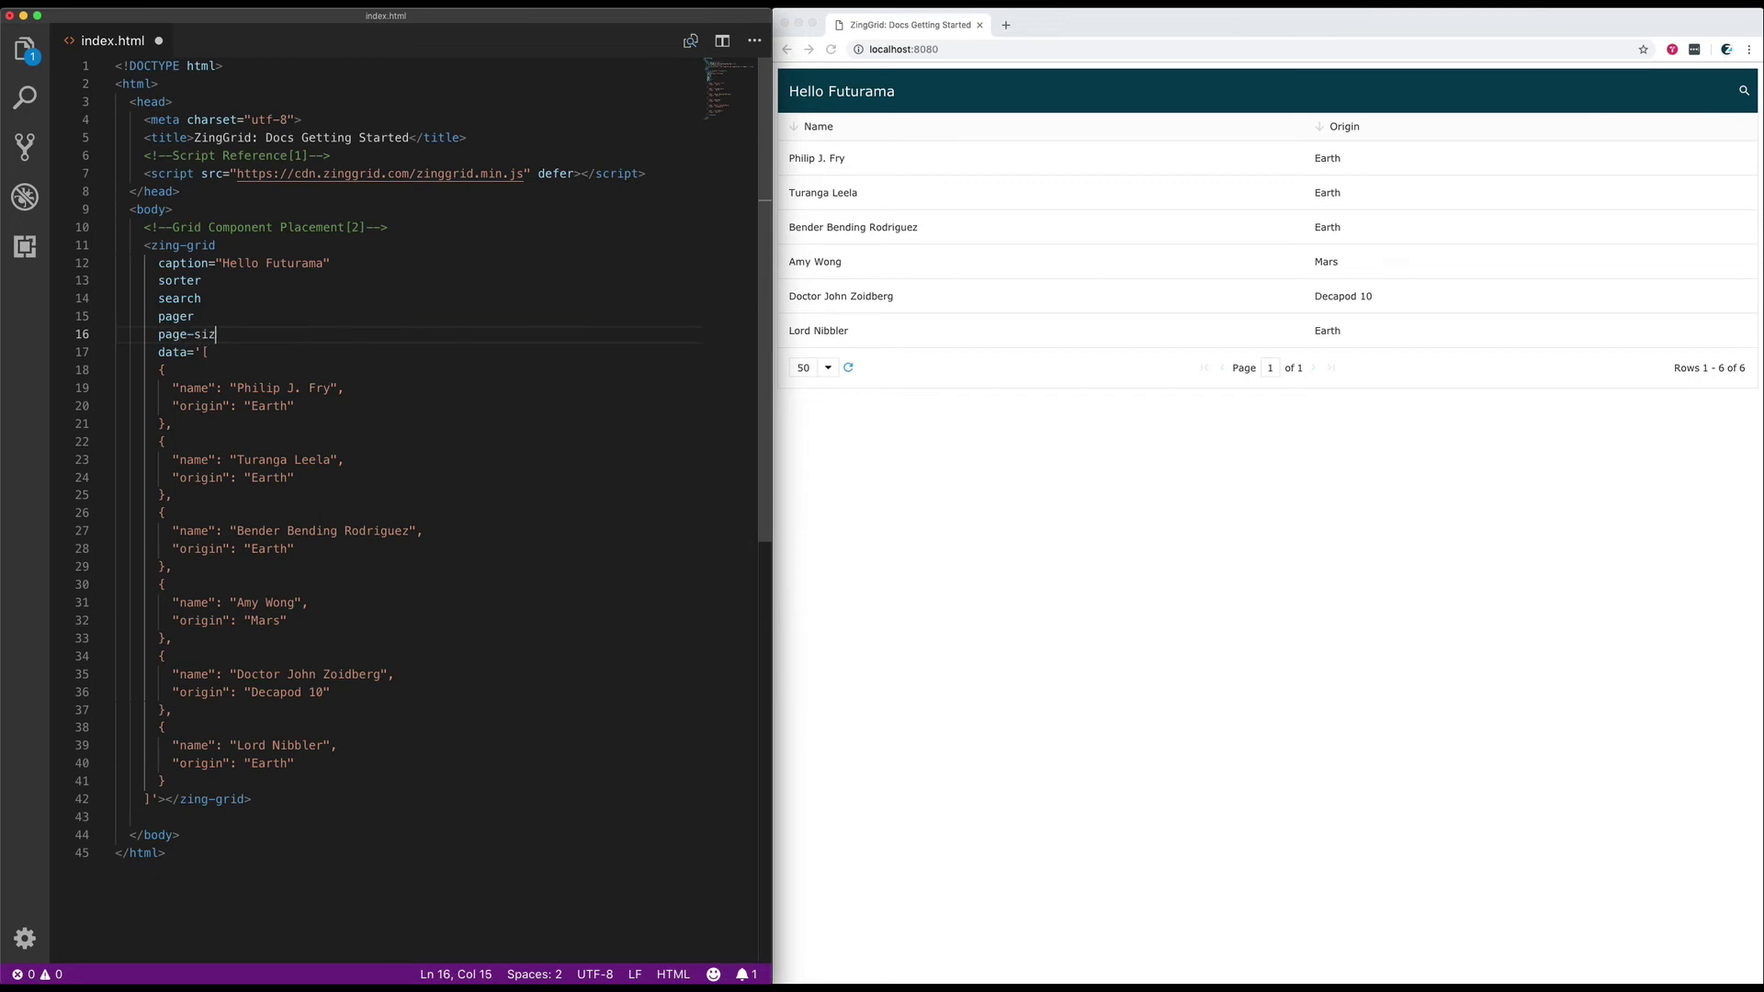
{"action": "type", "text": "e=3"}
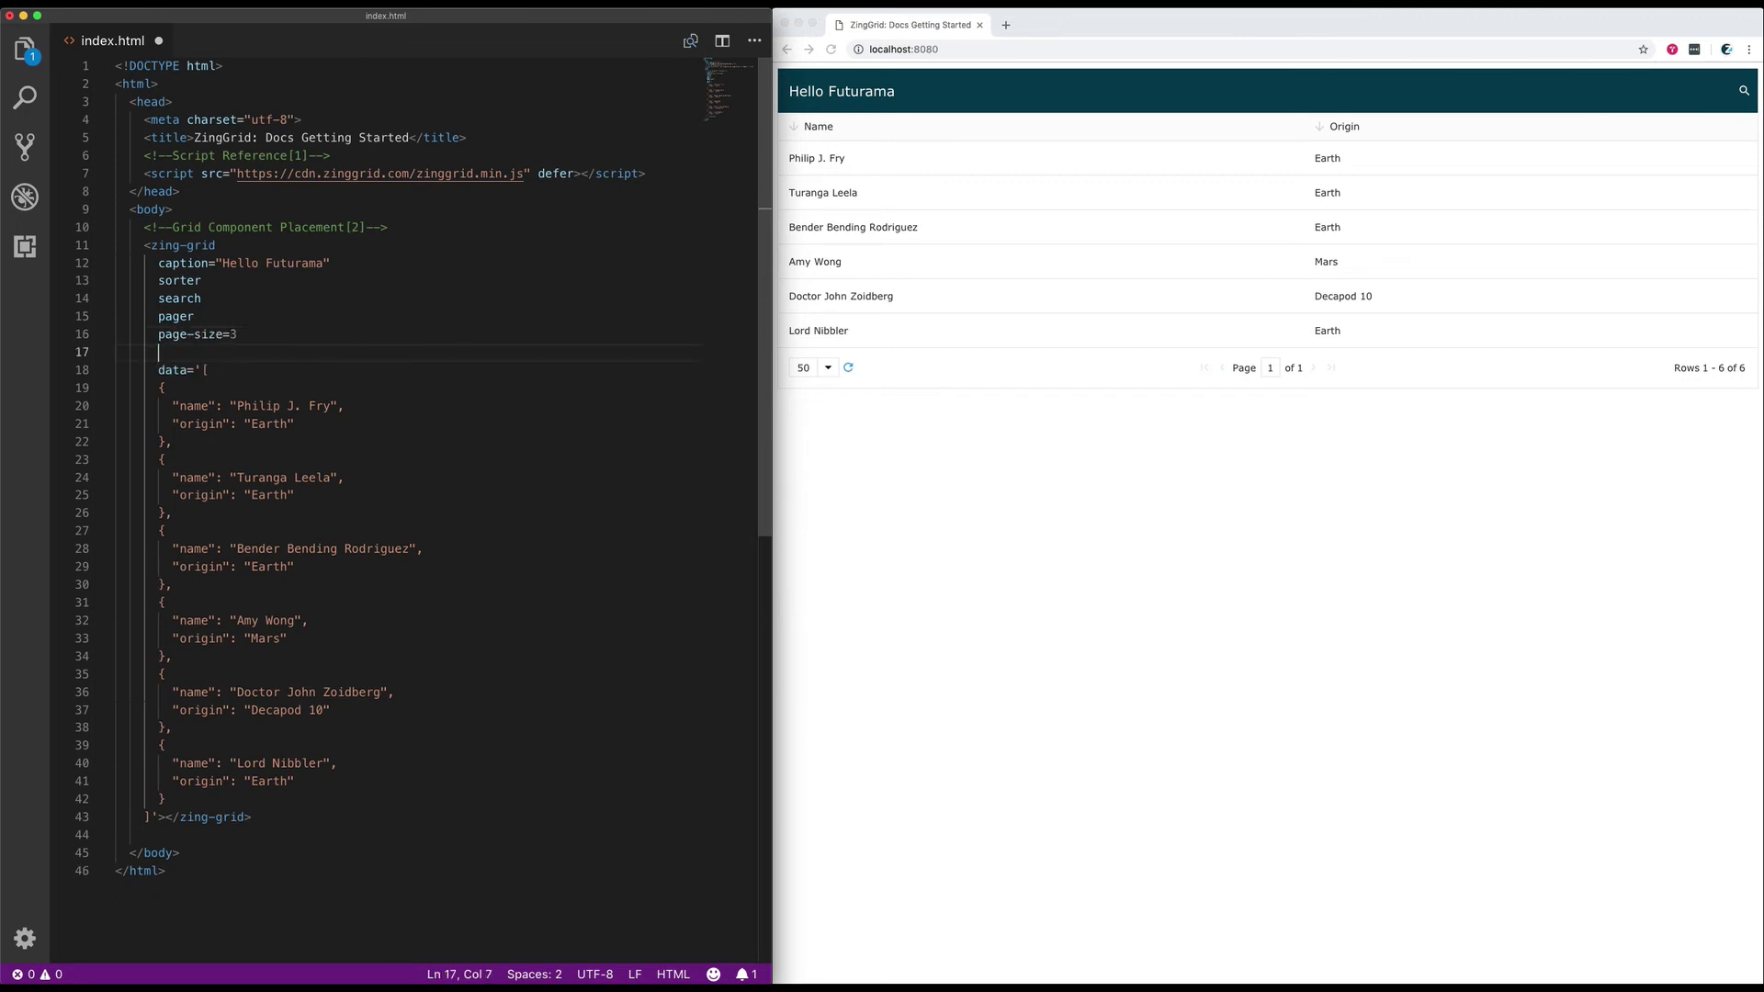
{"action": "type", "text": "page-"}
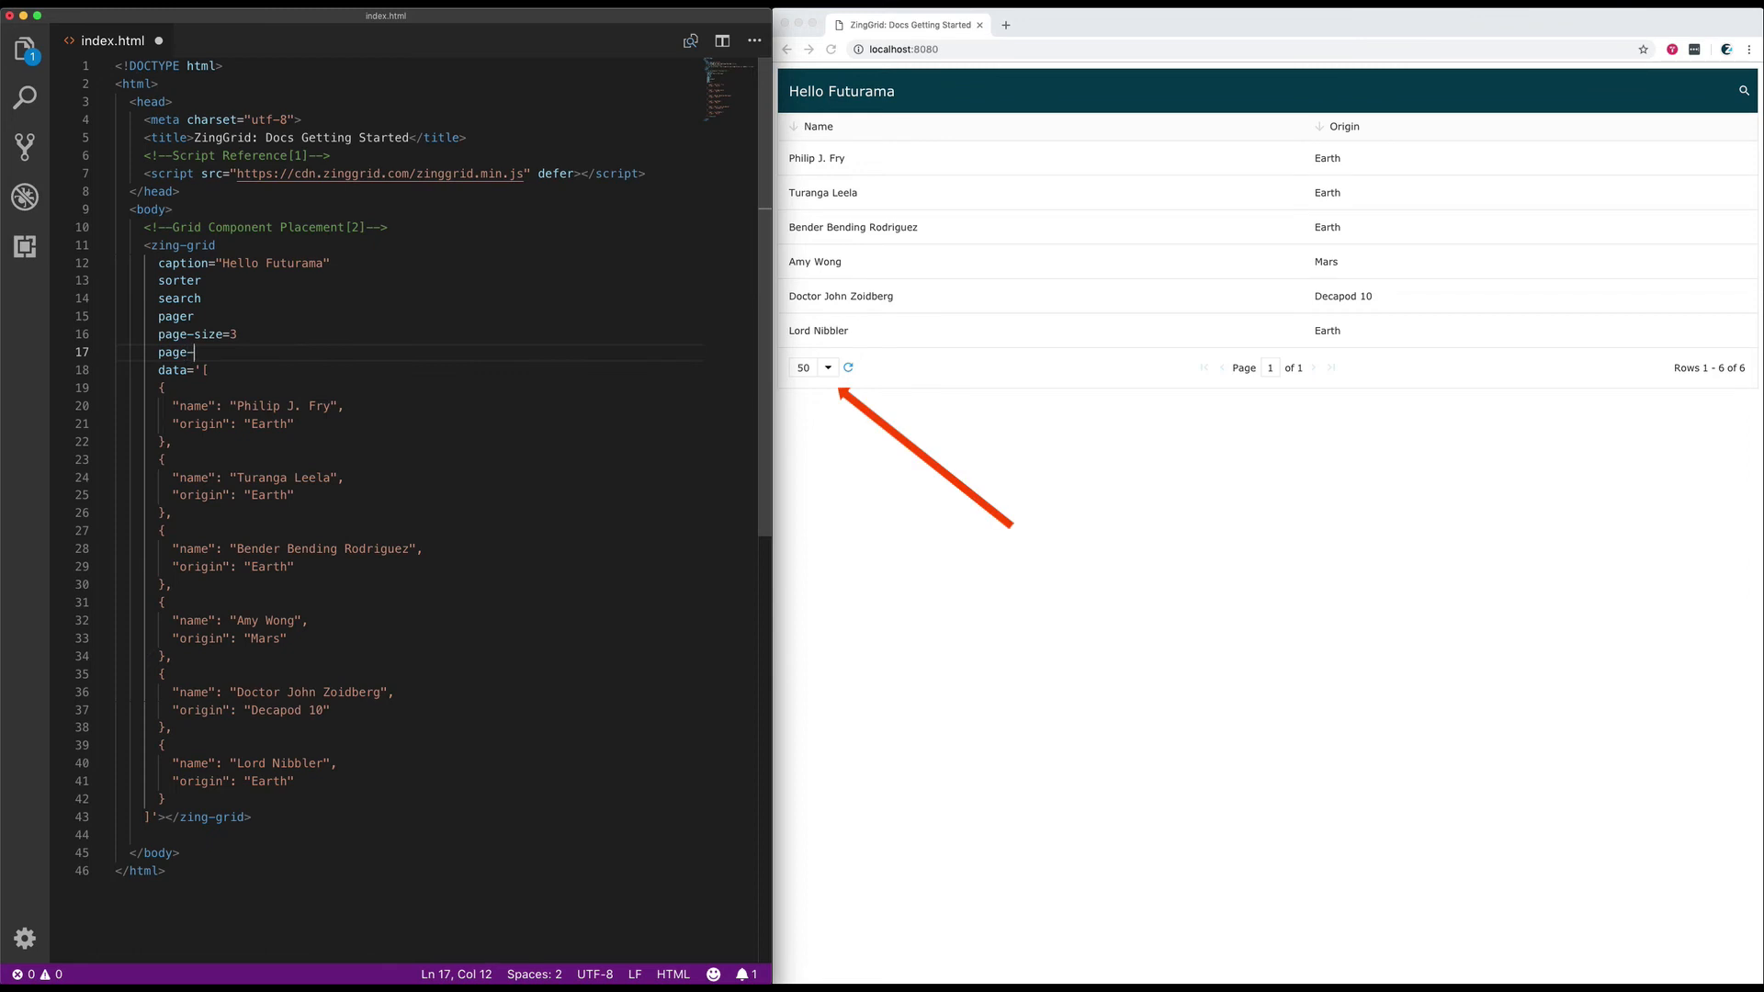
{"action": "type", "text": "size-options"}
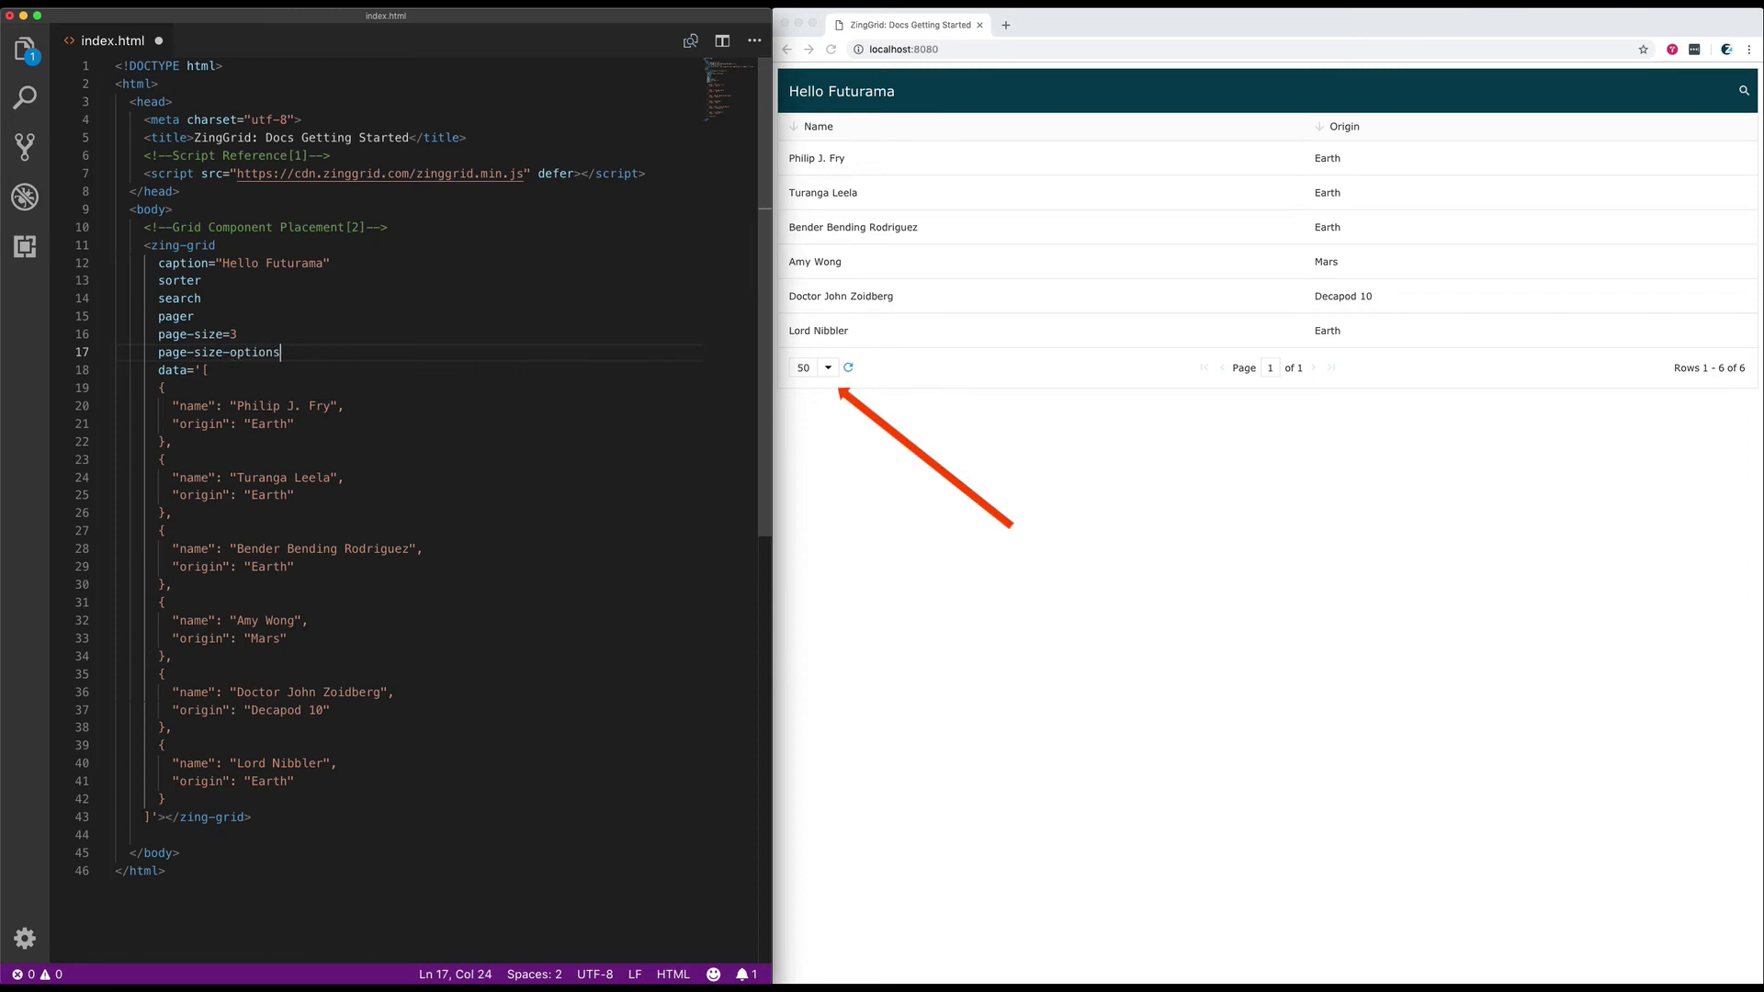
{"action": "type", "text": "=\"2\""}
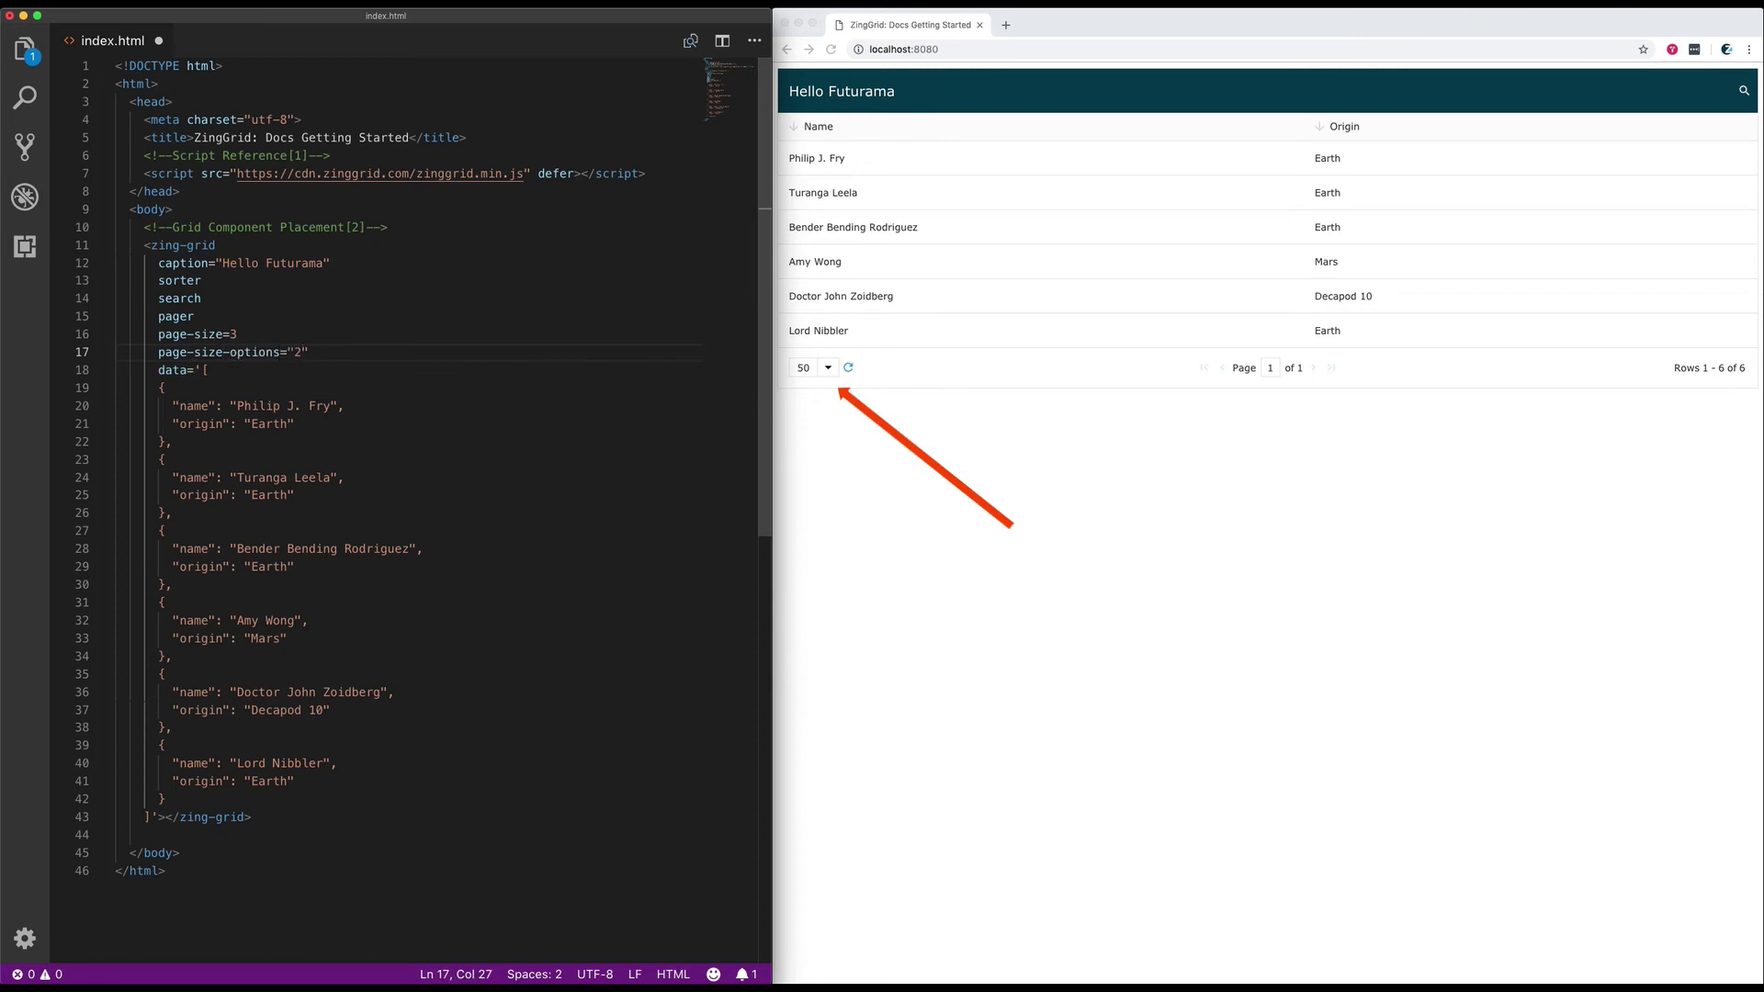
{"action": "type", "text": ",3,6"}
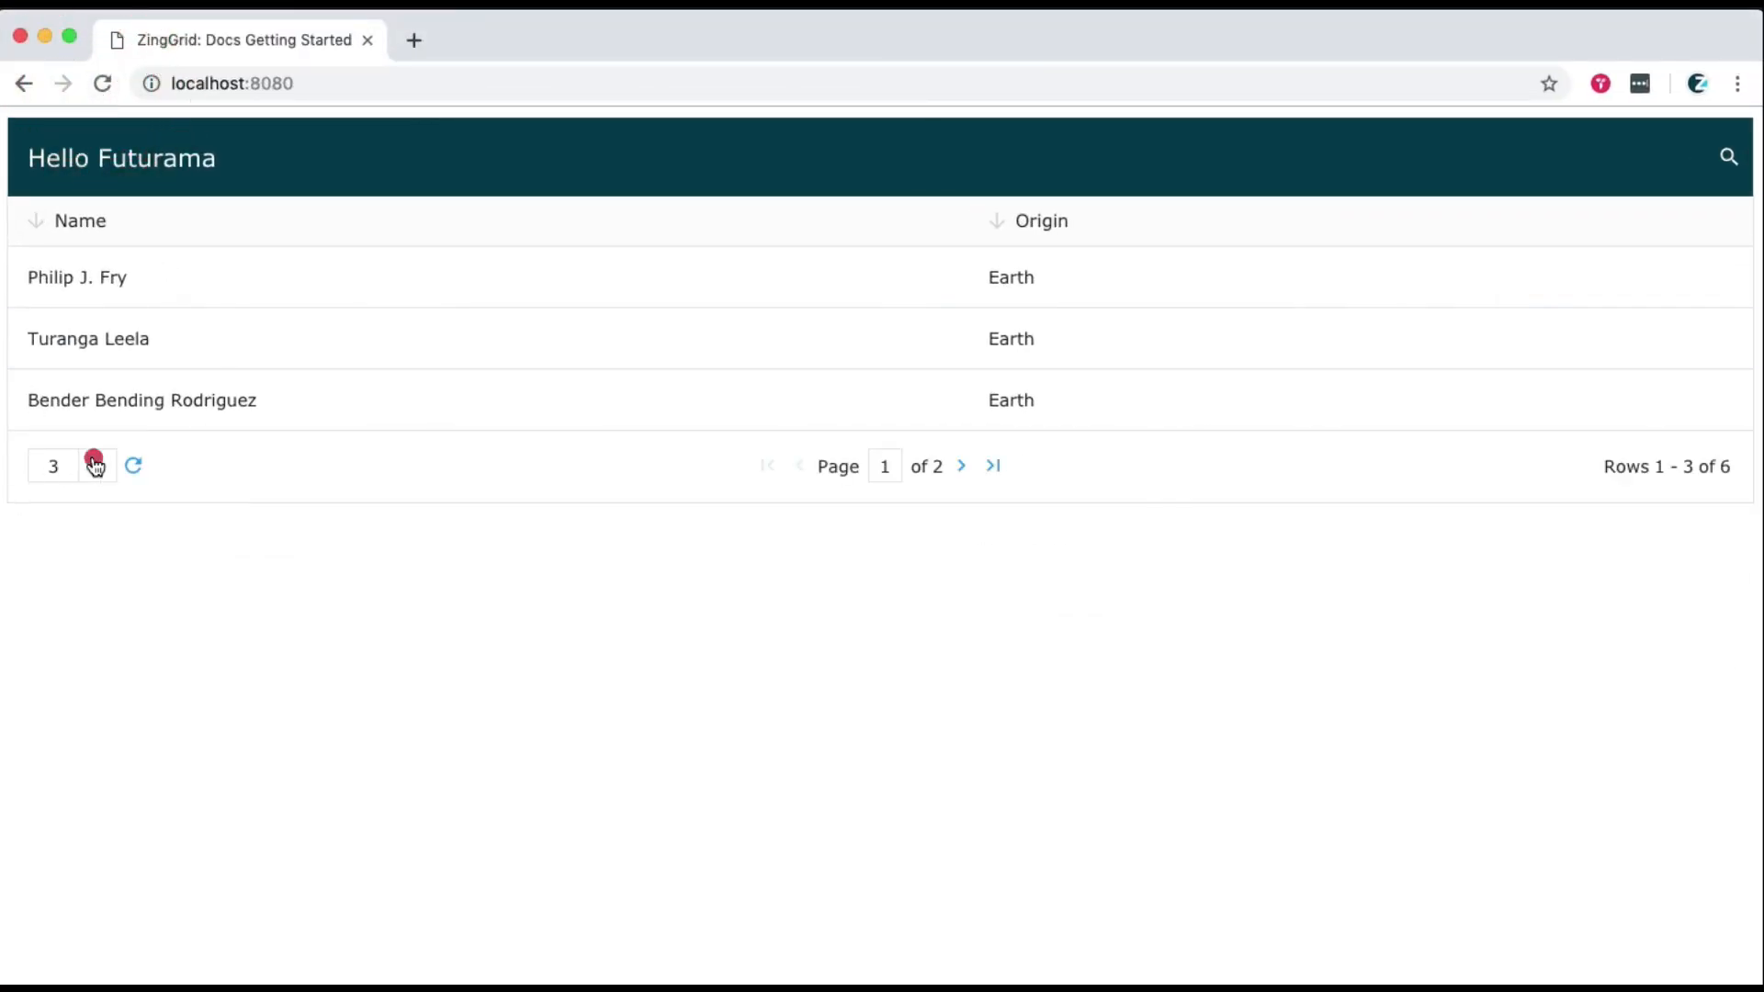
Choose 3 rows per page and search "deca" to filter the grid to Doctor John Zoidberg
{"action": "left_click", "coordinate": [88, 467]}
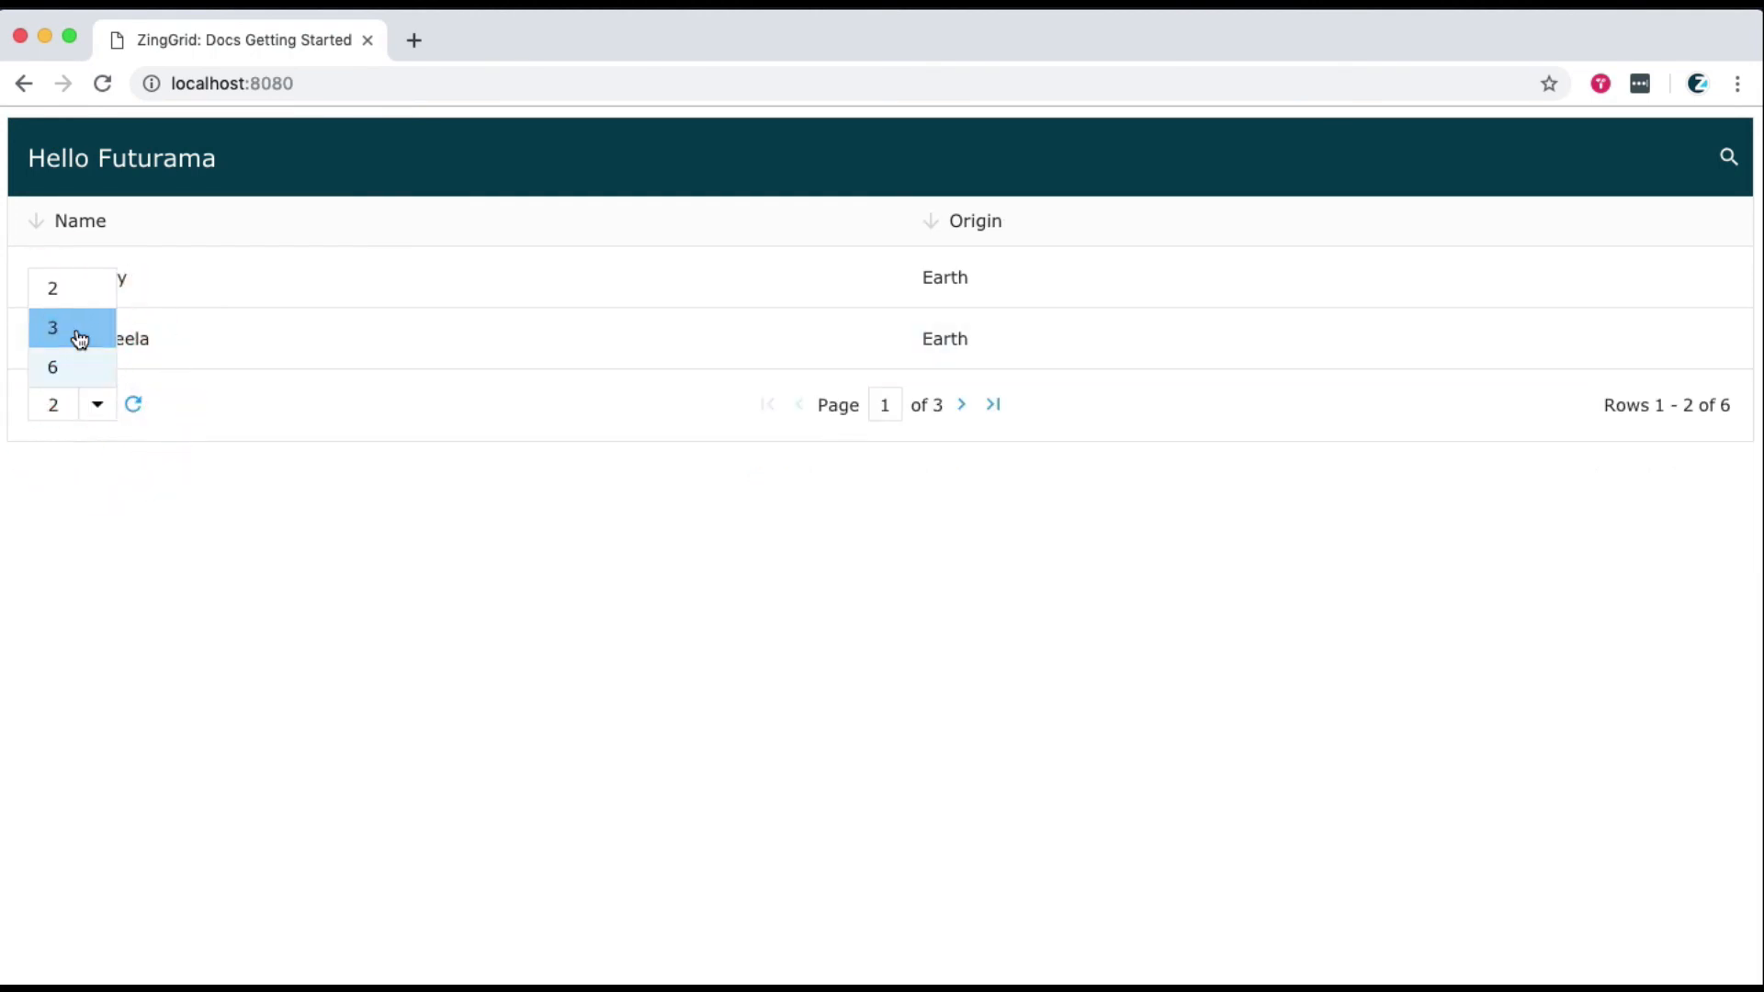
{"action": "left_click", "coordinate": [52, 327]}
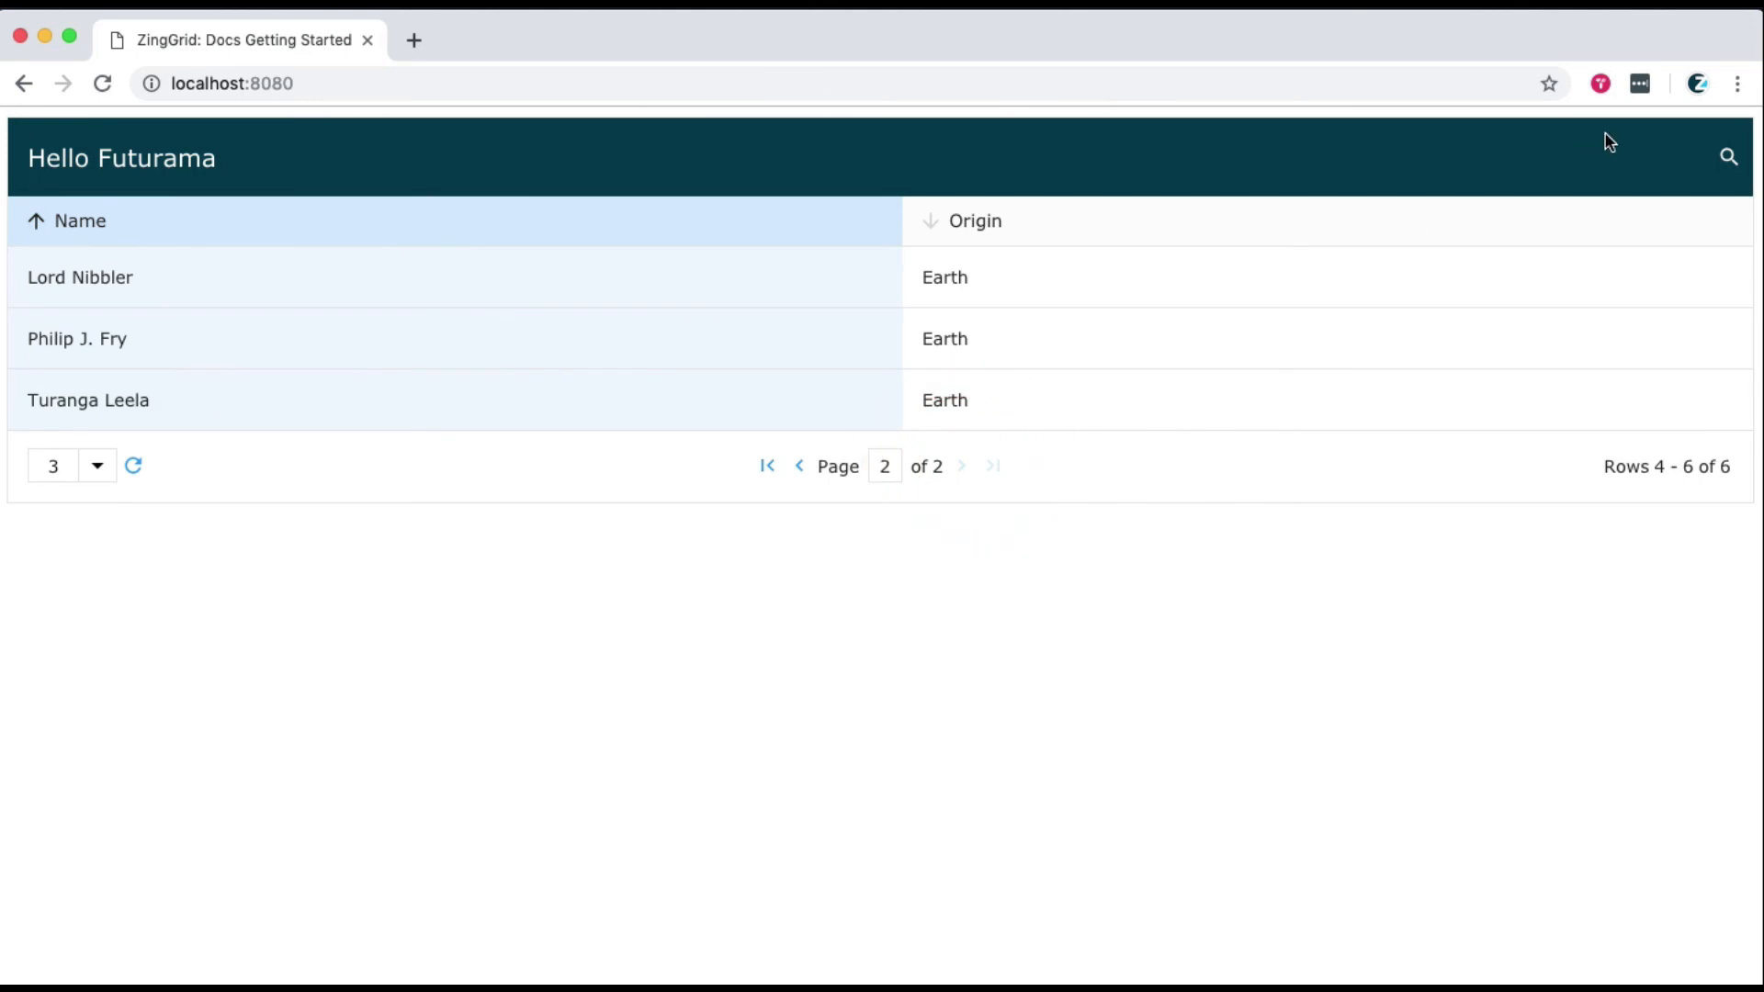
{"action": "type", "text": "dec"}
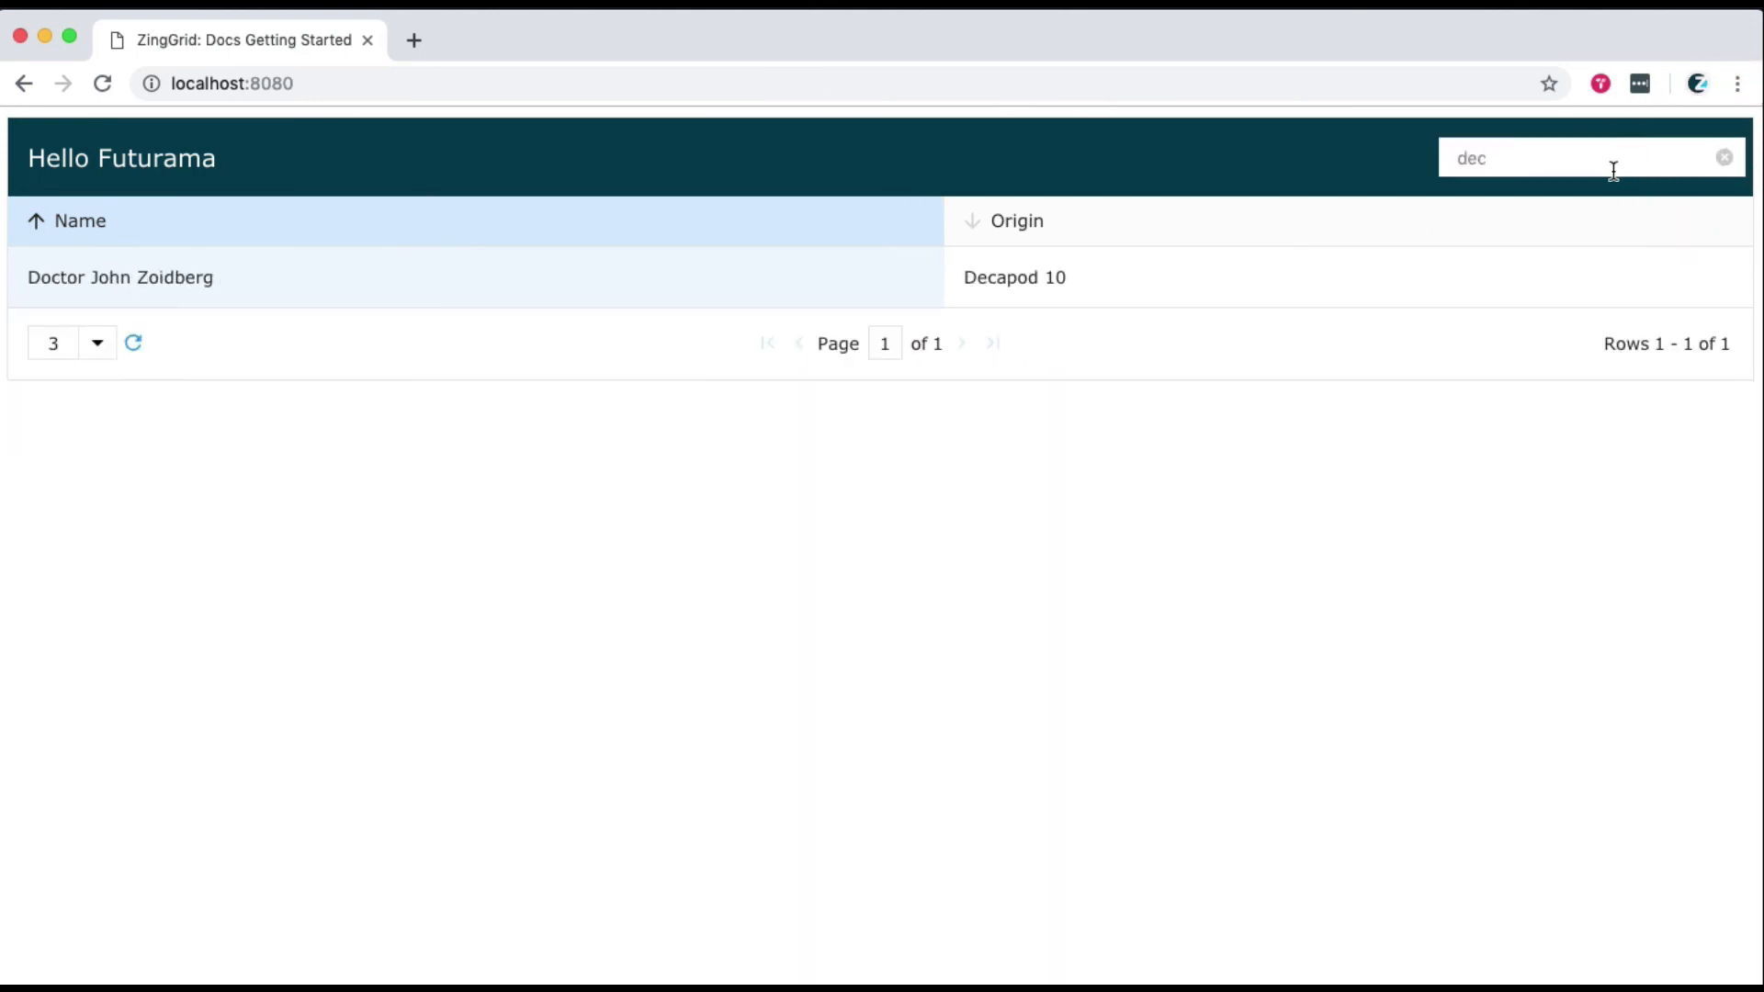
{"action": "type", "text": "a"}
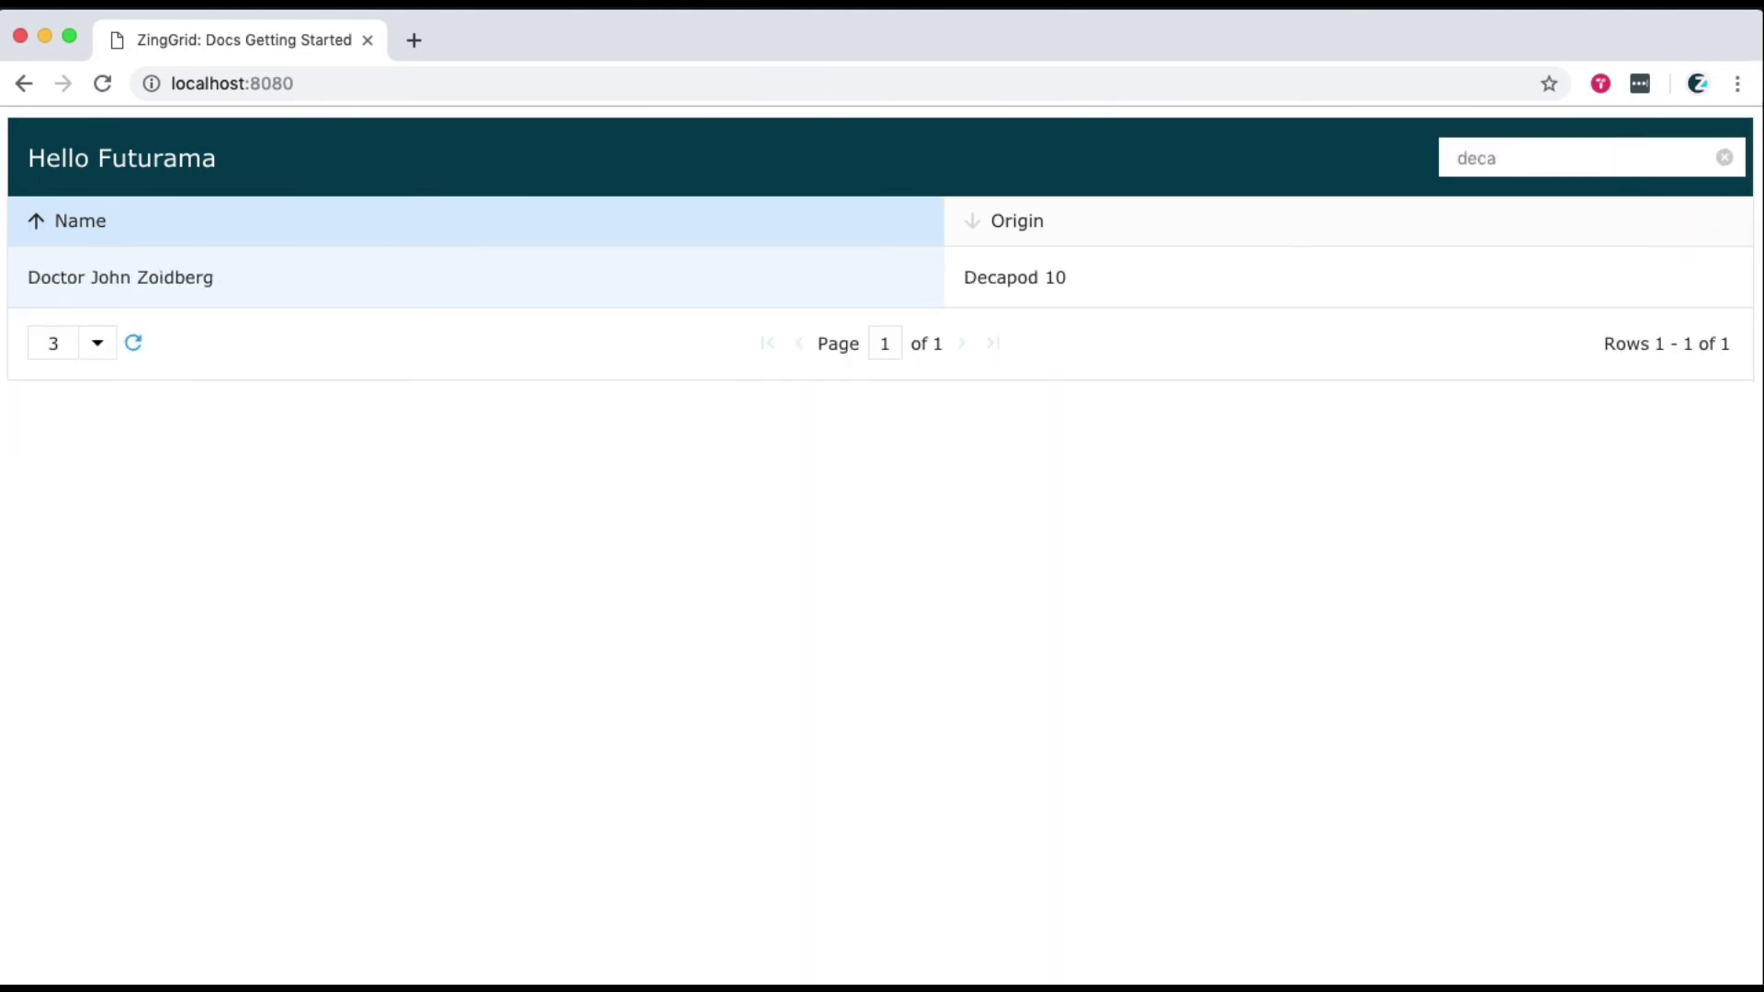